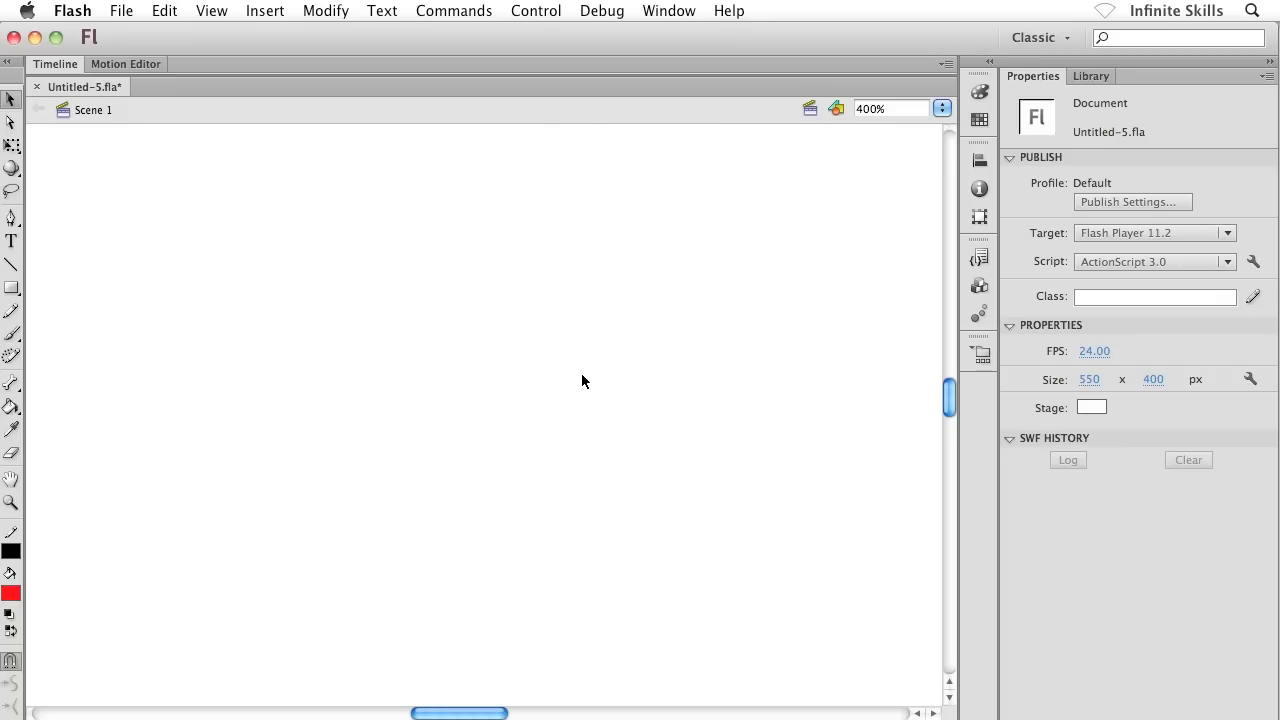
{"action": "mouse_move", "coordinate": [36, 288]}
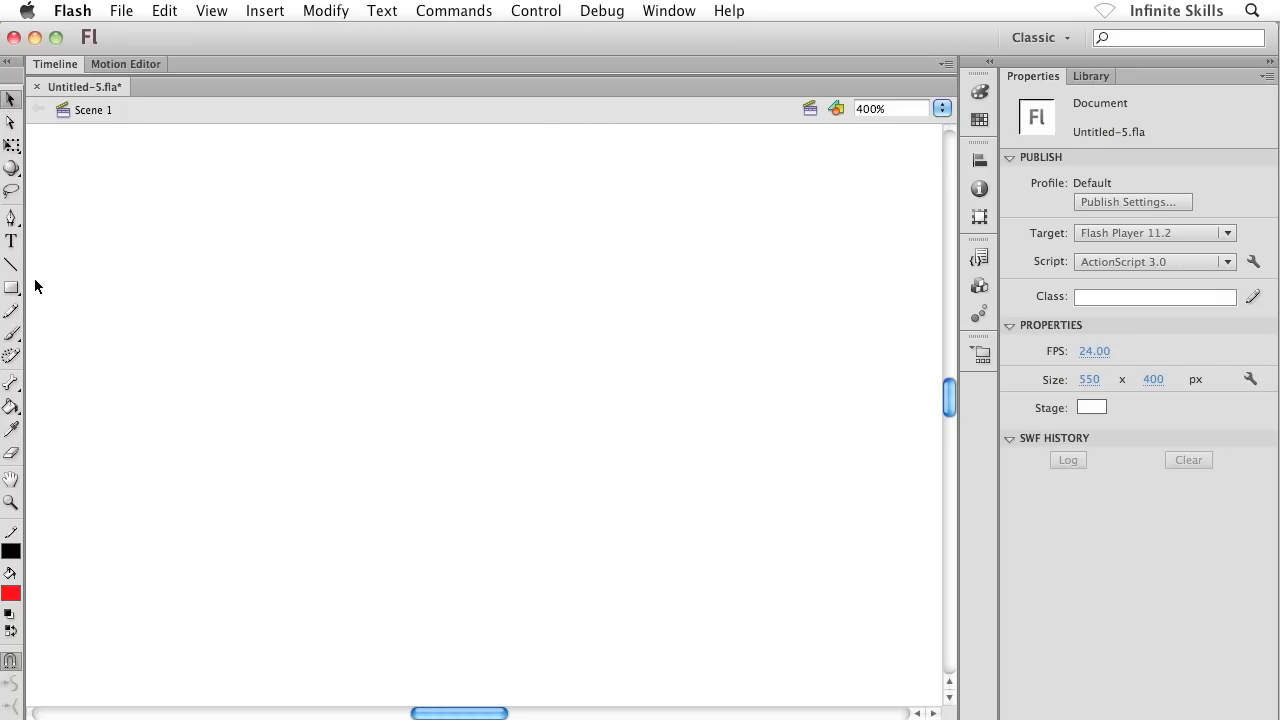
Choose the Rectangle Tool from the shape tool flyout
{"action": "left_click", "coordinate": [12, 288]}
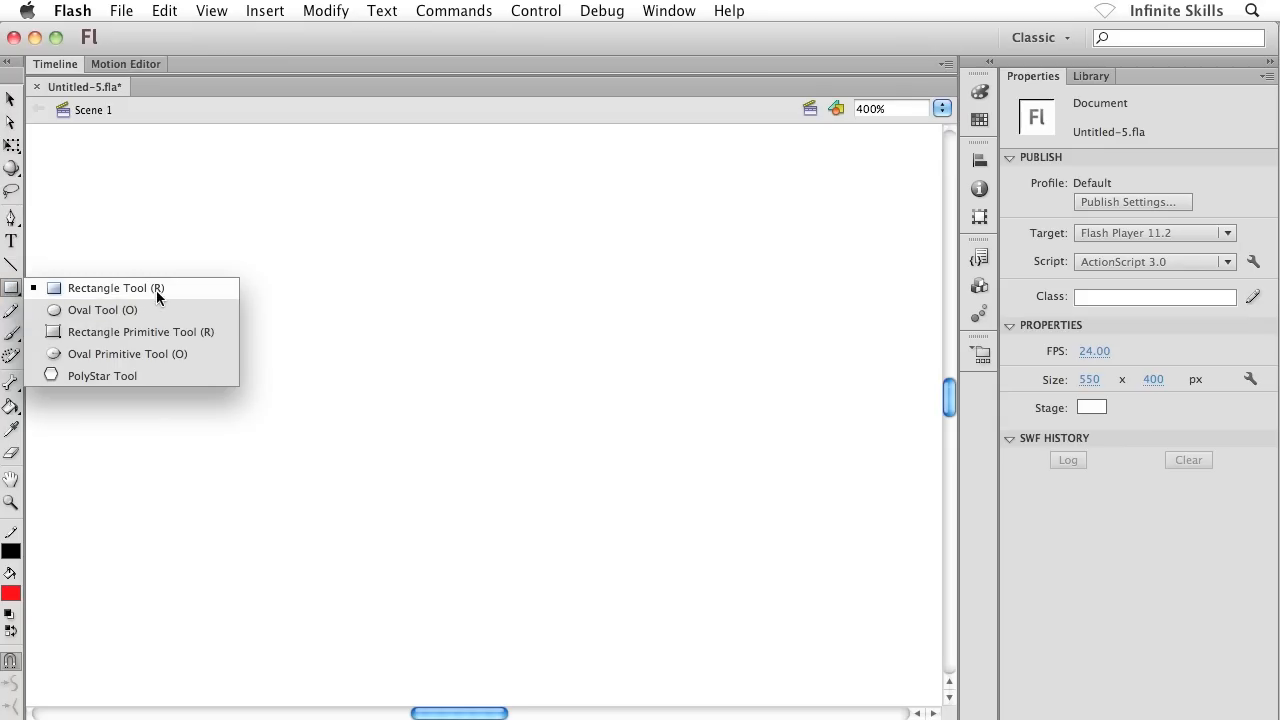
{"action": "left_click", "coordinate": [108, 288]}
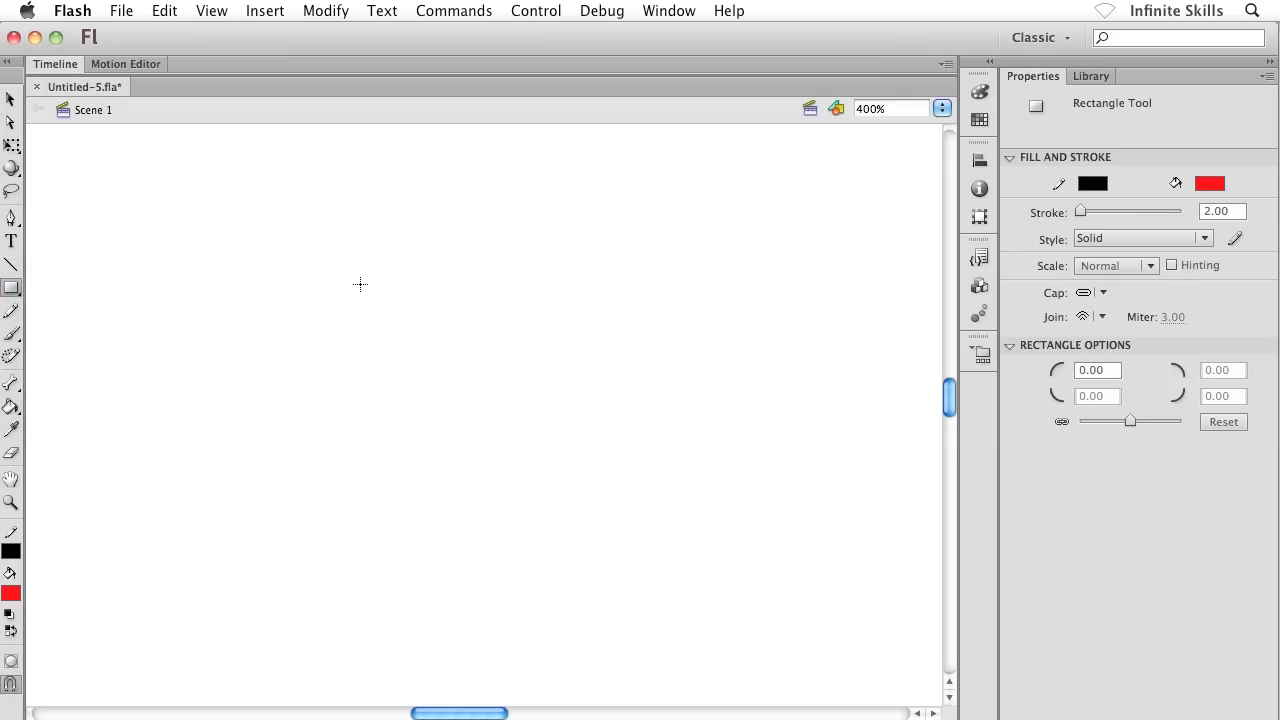
{"action": "mouse_move", "coordinate": [1036, 272]}
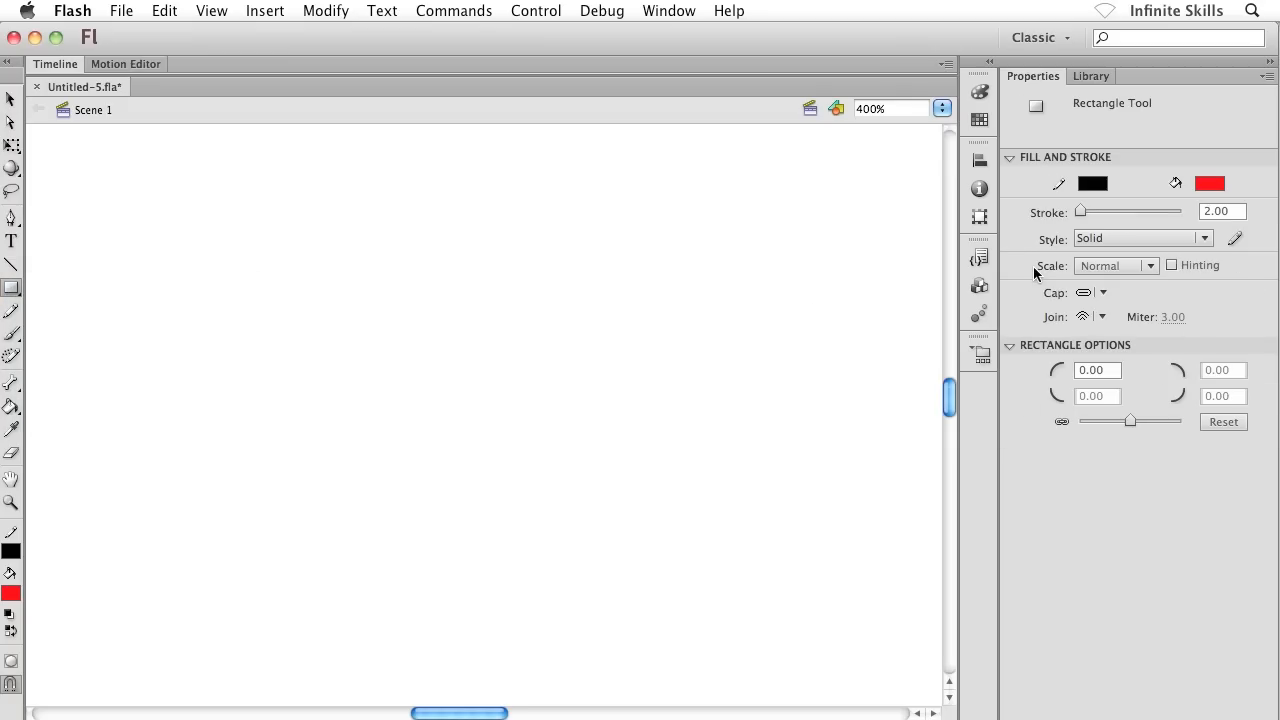
Draw a large red rectangle with a thick black outline on the stage
{"action": "left_click_drag", "start_coordinate": [214, 212], "coordinate": [378, 316]}
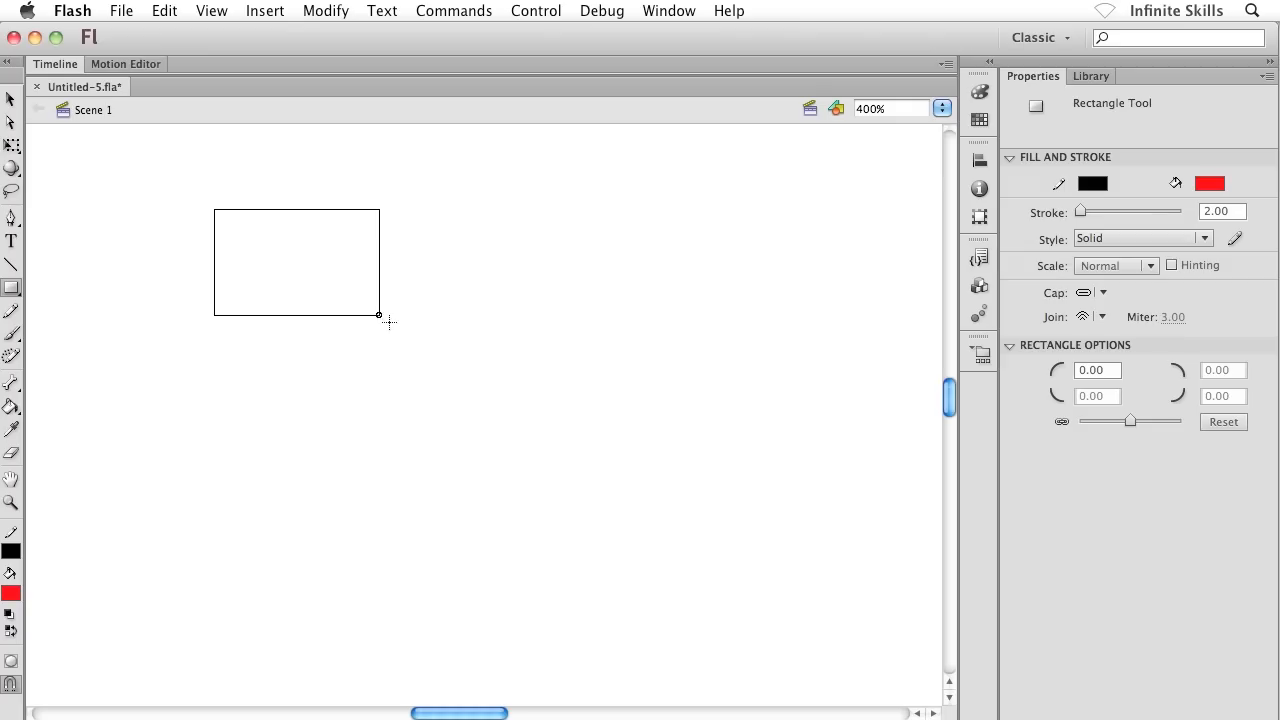
{"action": "left_click_drag", "start_coordinate": [214, 208], "coordinate": [568, 476]}
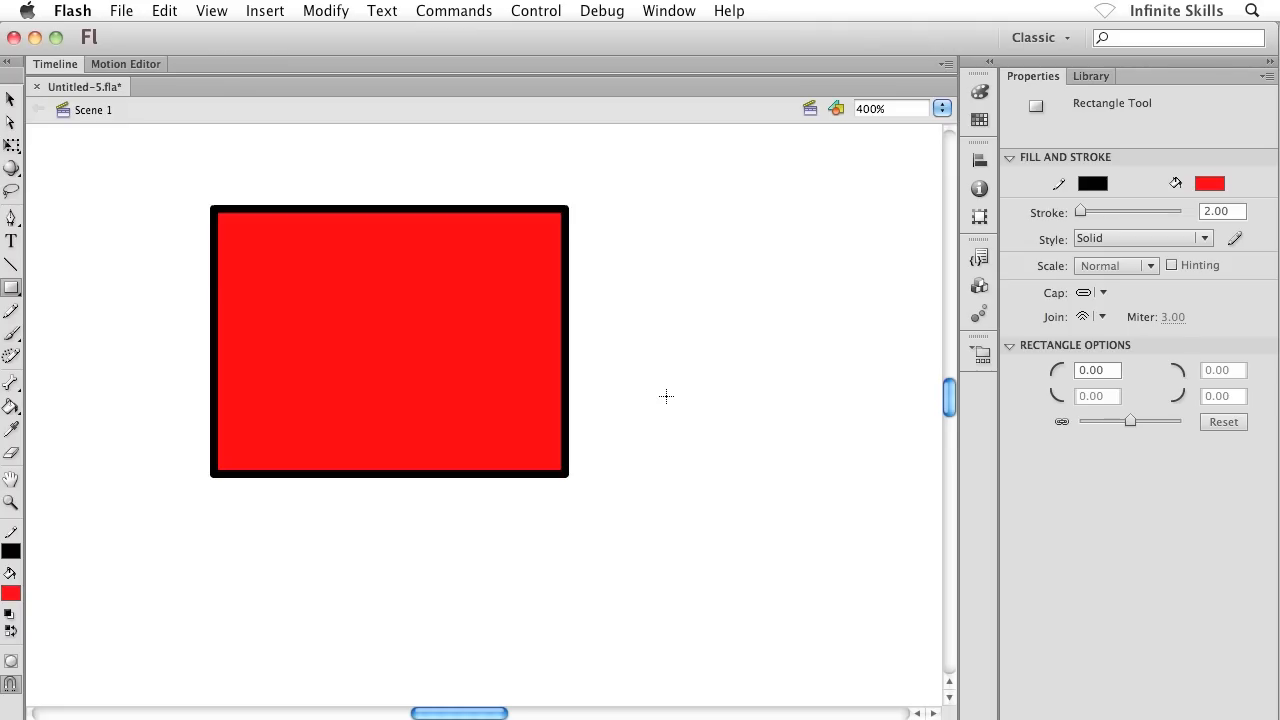
{"action": "mouse_move", "coordinate": [648, 390]}
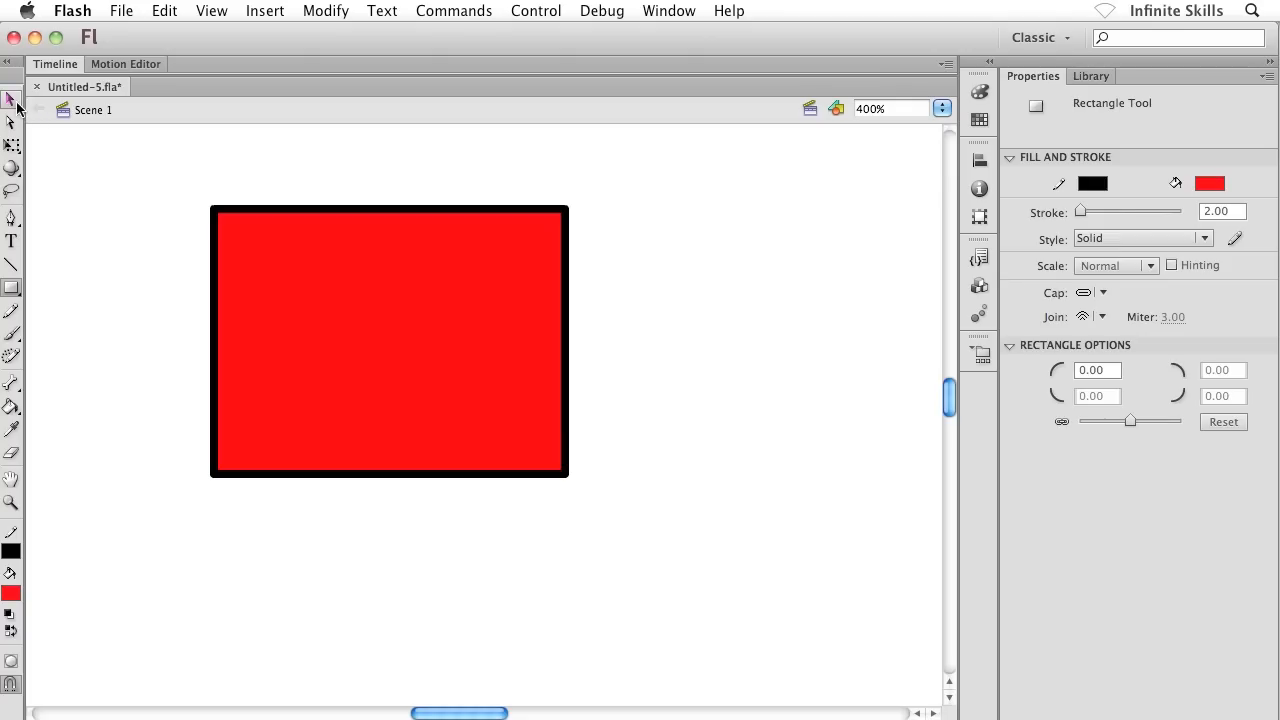
Drag the red fill to the right of its outline, leaving the black frame empty, then deselect
{"action": "left_click", "coordinate": [12, 100]}
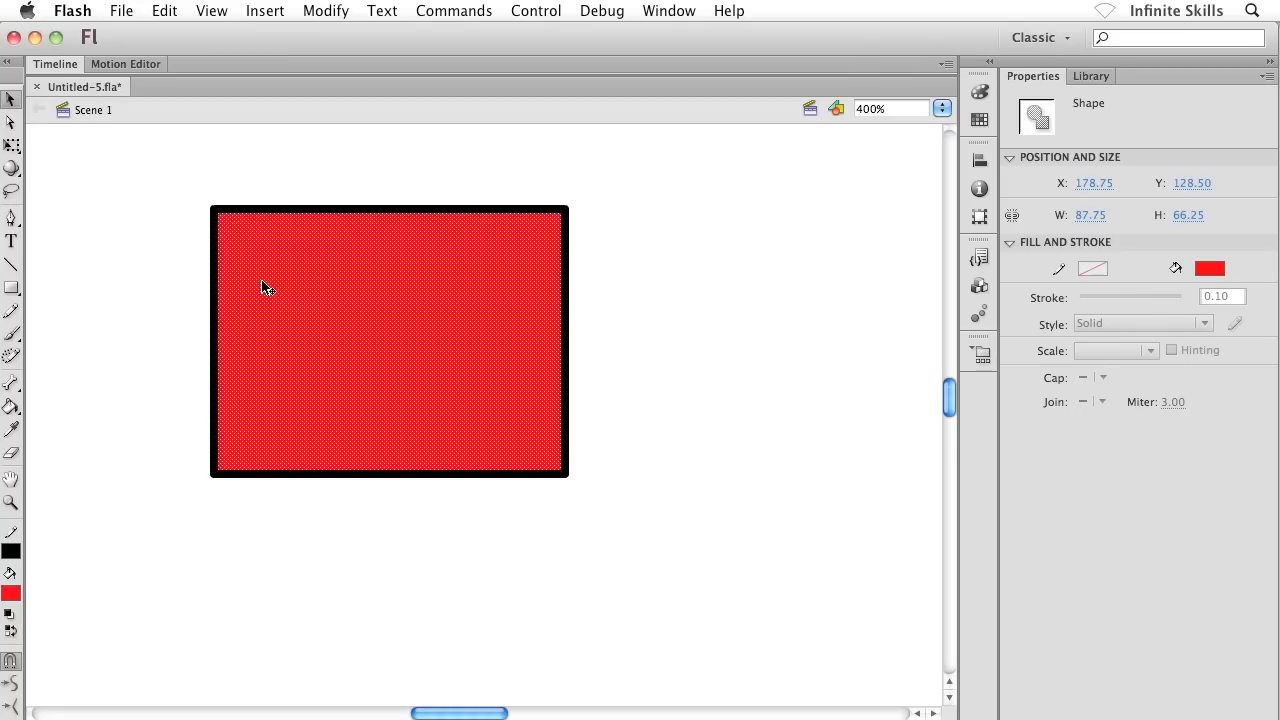
{"action": "mouse_move", "coordinate": [280, 312]}
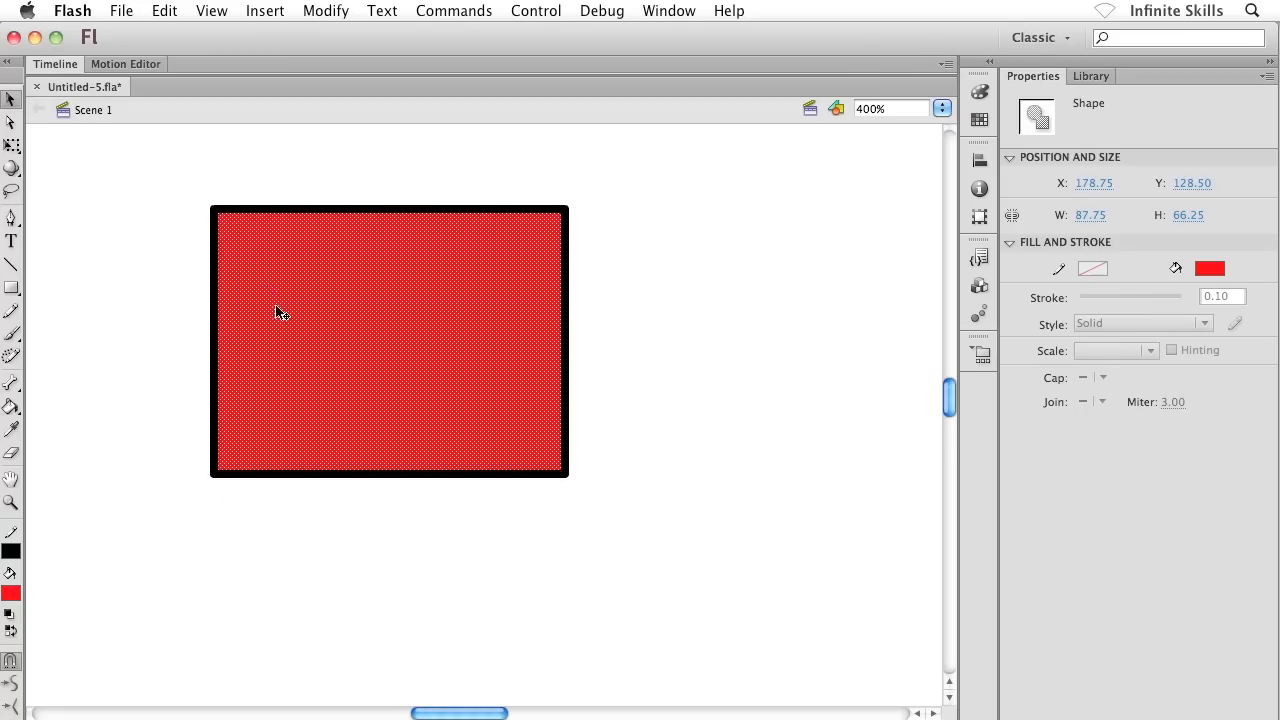
{"action": "left_click_drag", "start_coordinate": [280, 310], "coordinate": [684, 276]}
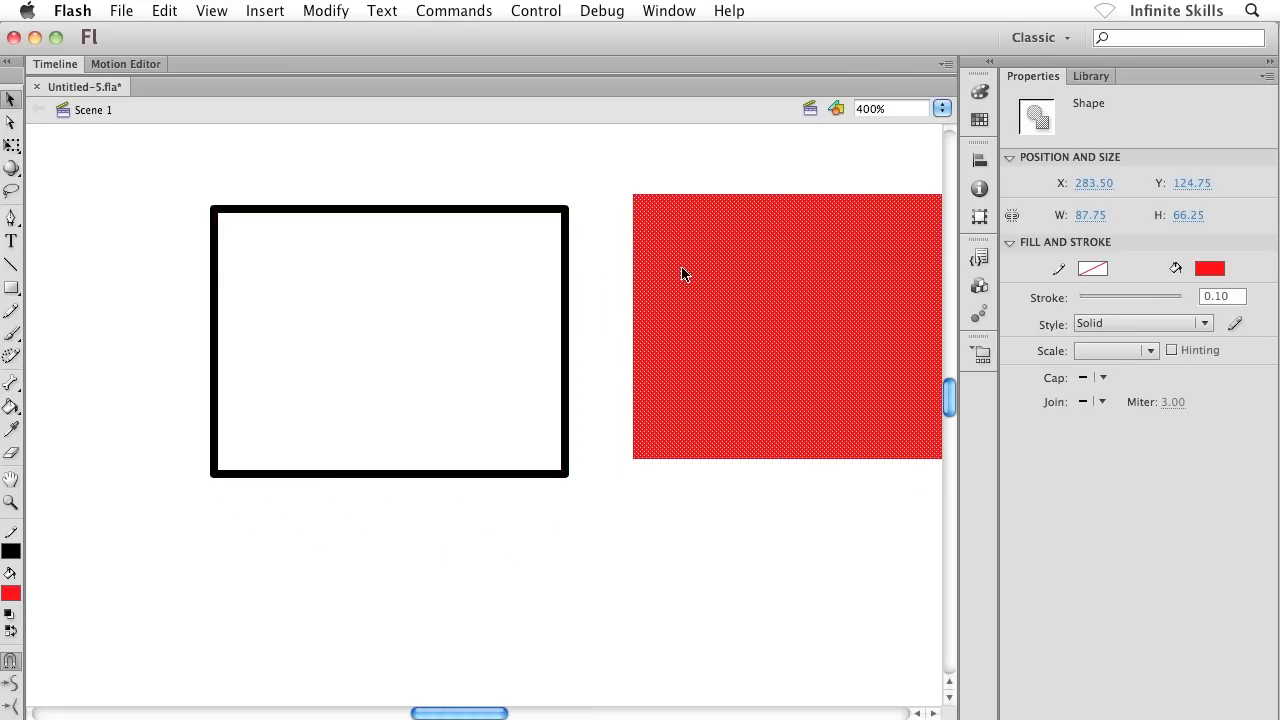
{"action": "left_click", "coordinate": [504, 530]}
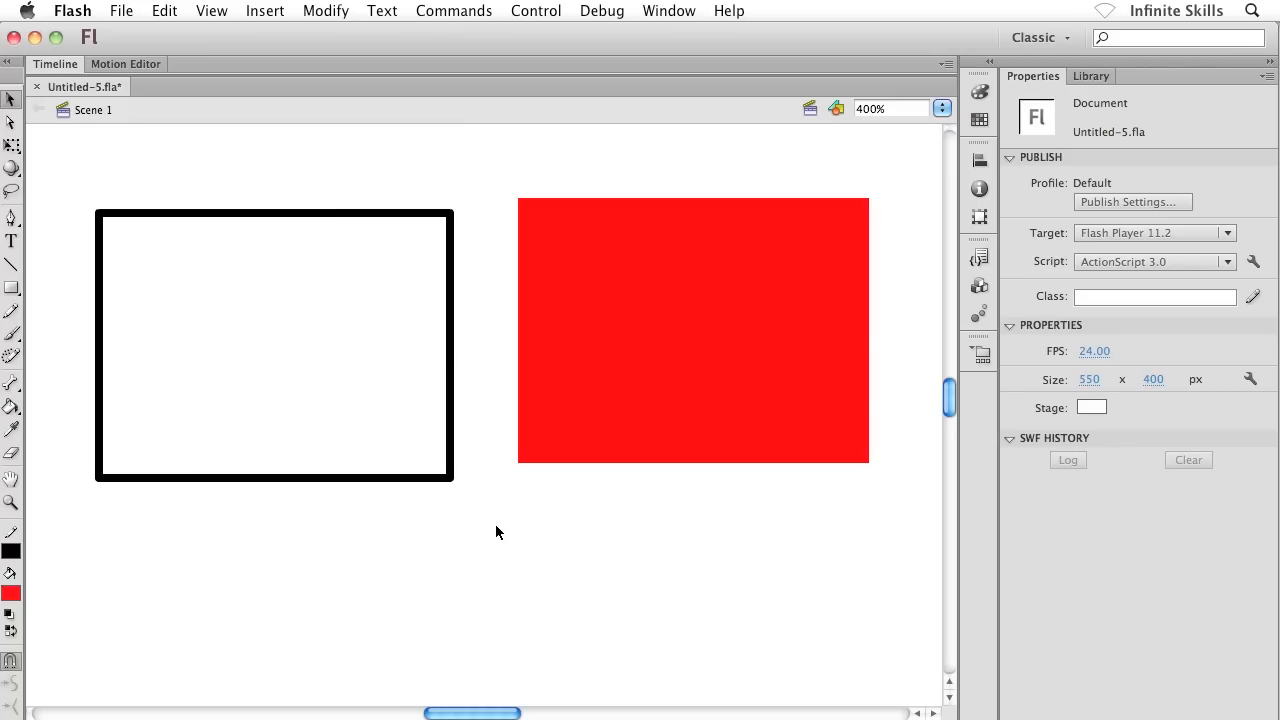
Select the fill and the outline's right edge as separate pieces, then delete everything off the stage
{"action": "left_click", "coordinate": [660, 358]}
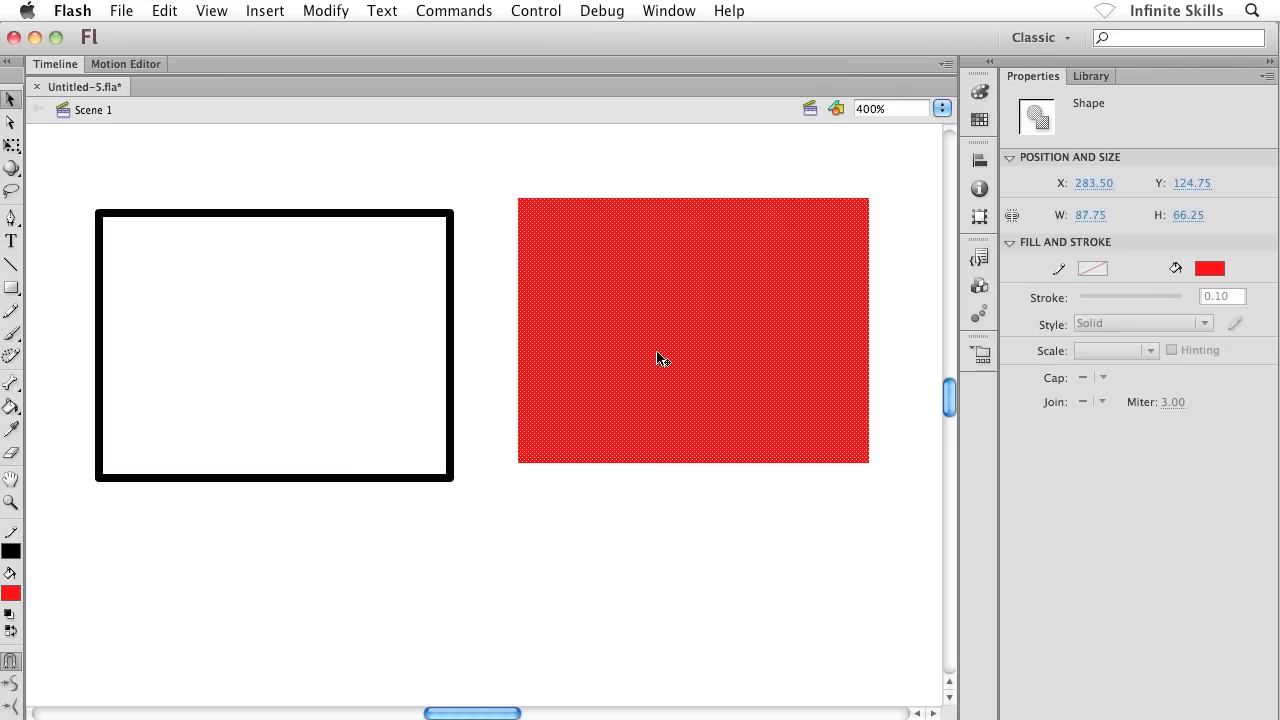
{"action": "left_click", "coordinate": [324, 248]}
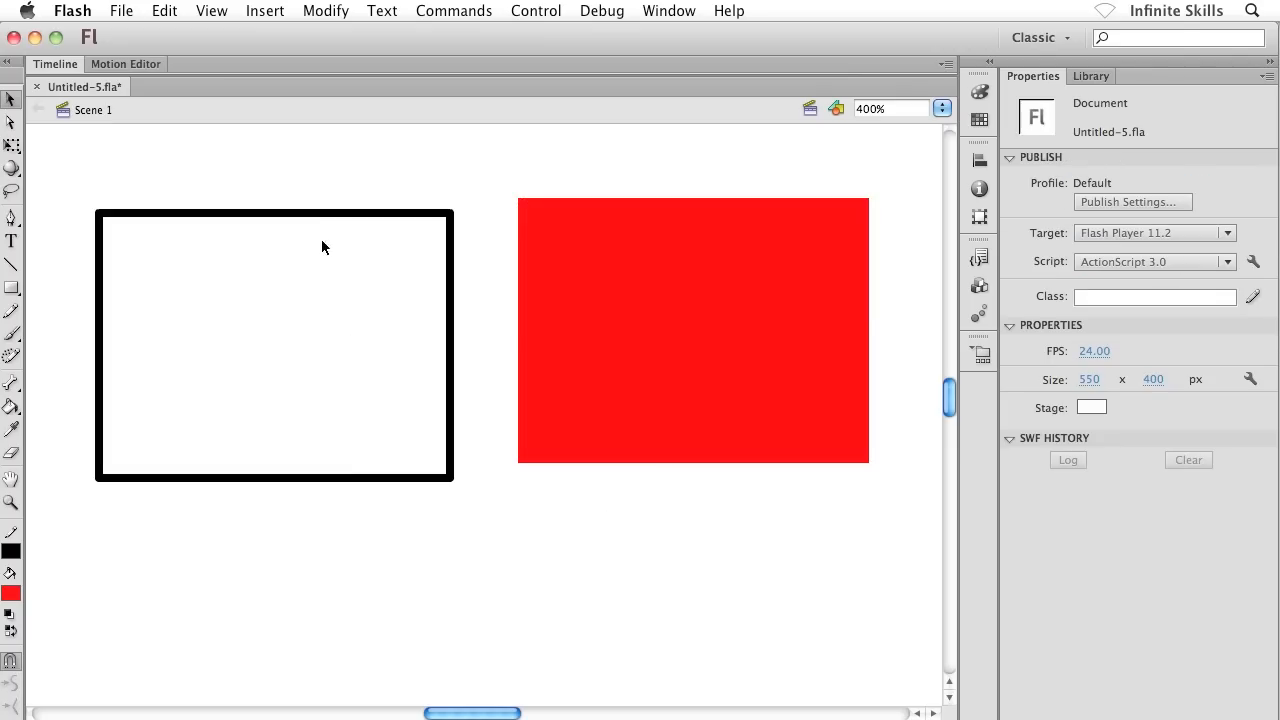
{"action": "mouse_move", "coordinate": [448, 338]}
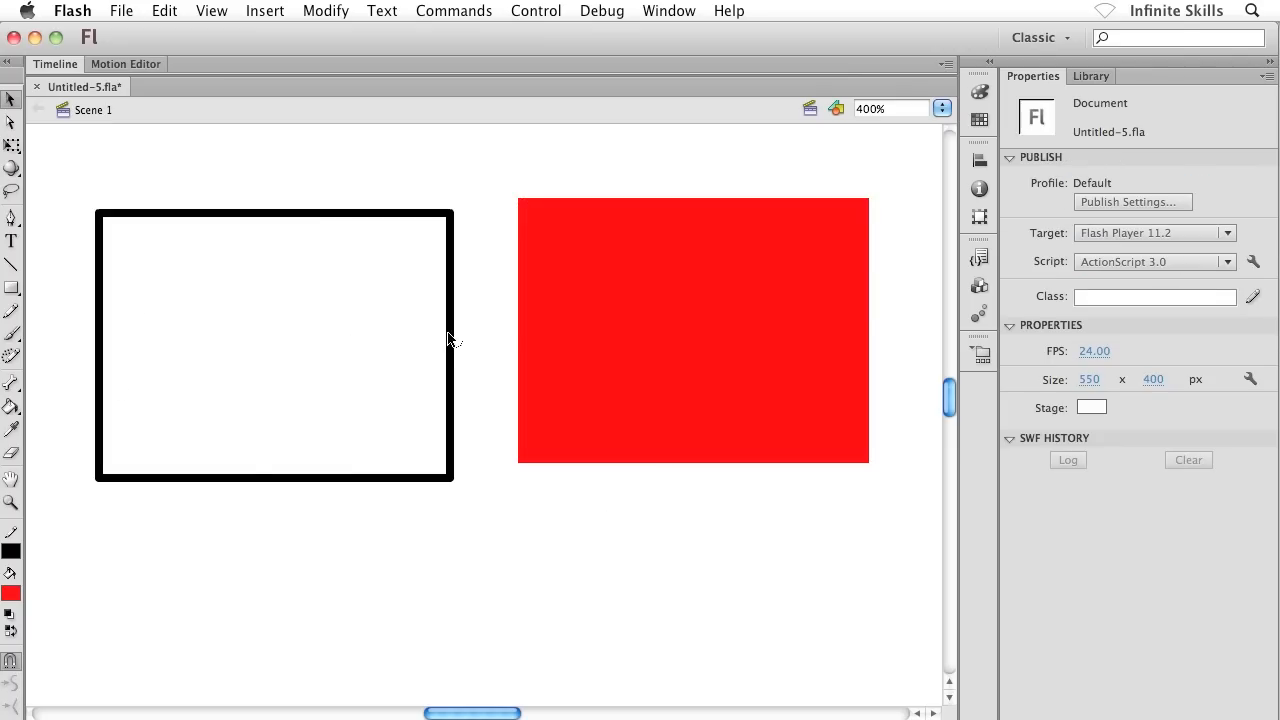
{"action": "left_click", "coordinate": [452, 340]}
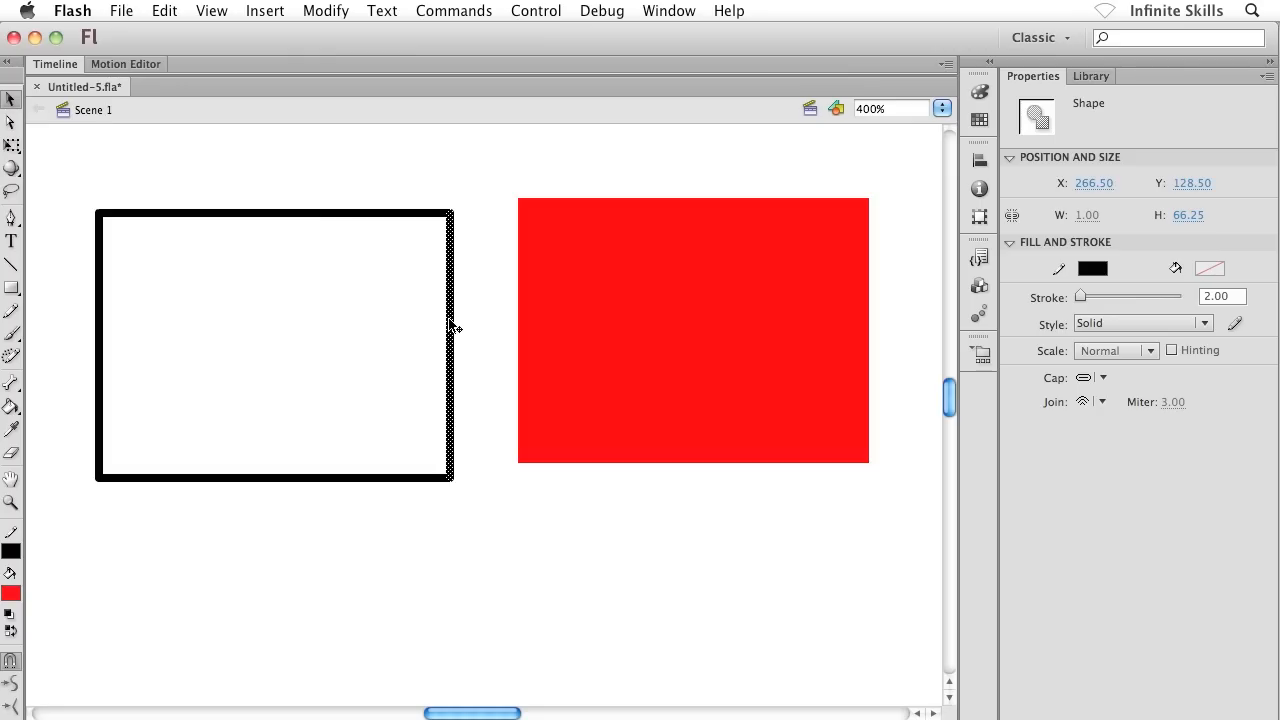
{"action": "left_click", "coordinate": [390, 348]}
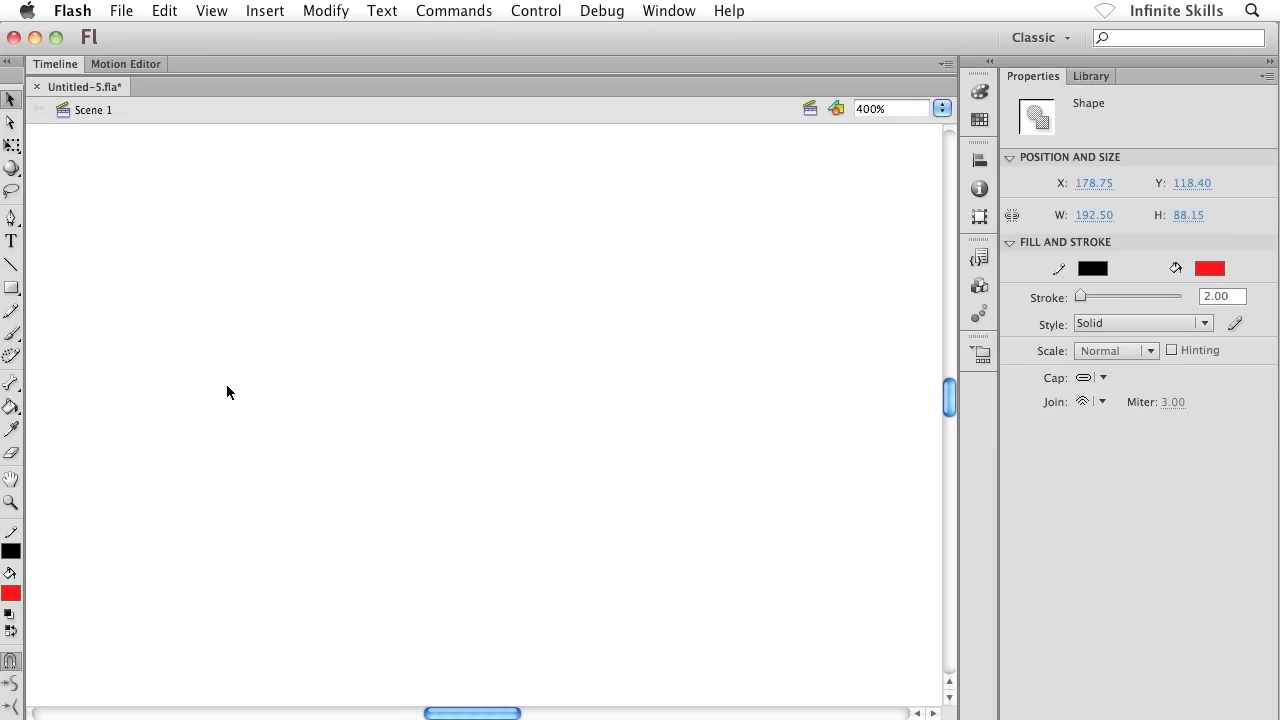
{"action": "left_click", "coordinate": [228, 392]}
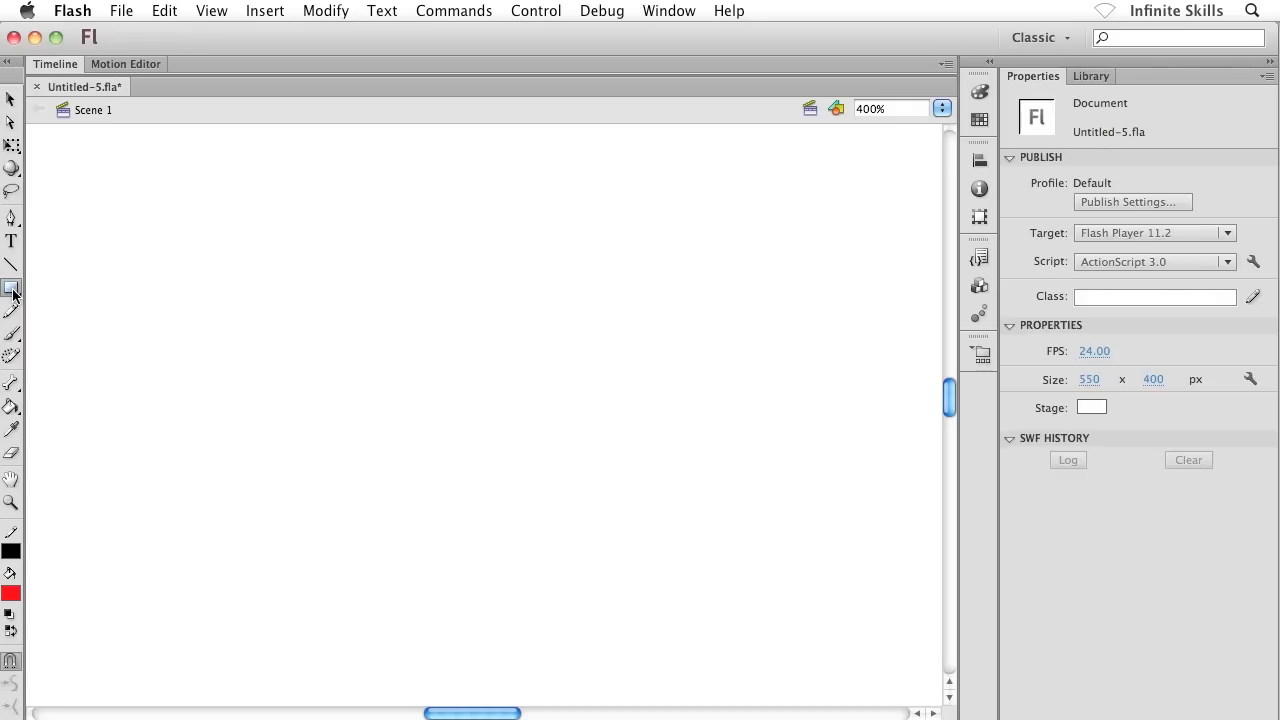
Set stroke to 0.10 with no stroke colour and draw a red outline-free rectangle
{"action": "left_click", "coordinate": [12, 288]}
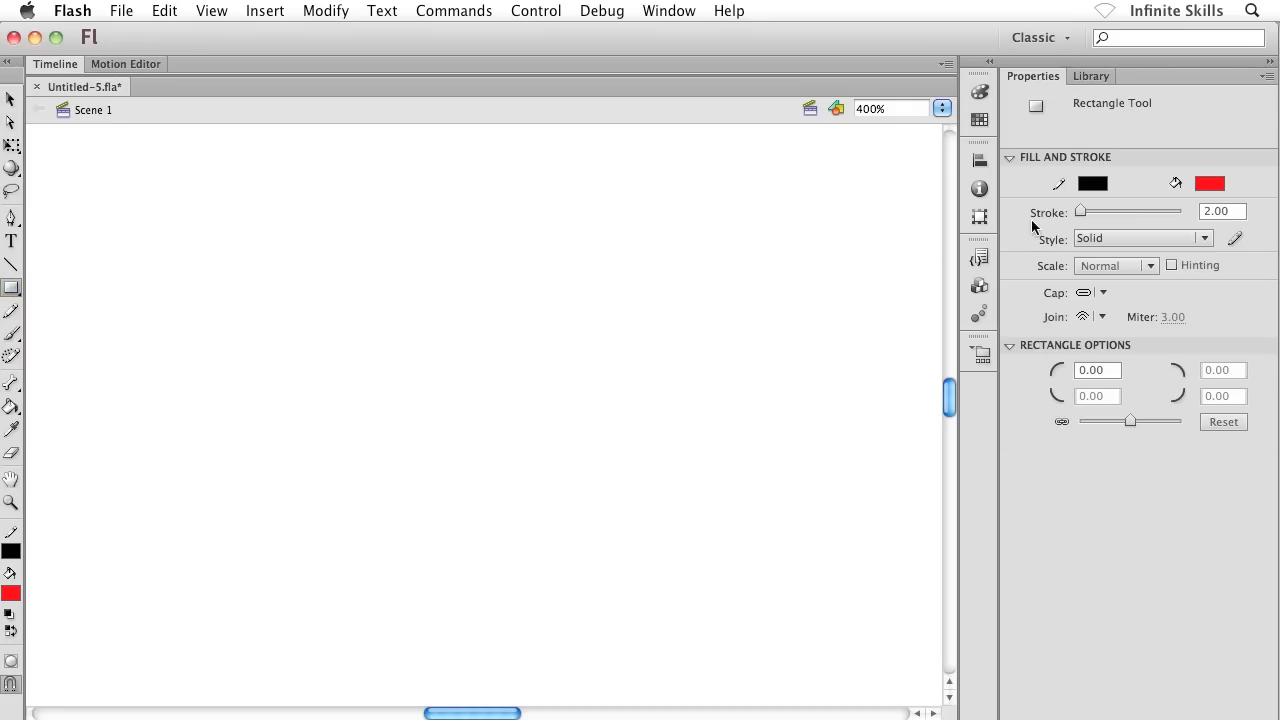
{"action": "left_click_drag", "start_coordinate": [1132, 212], "coordinate": [1080, 212]}
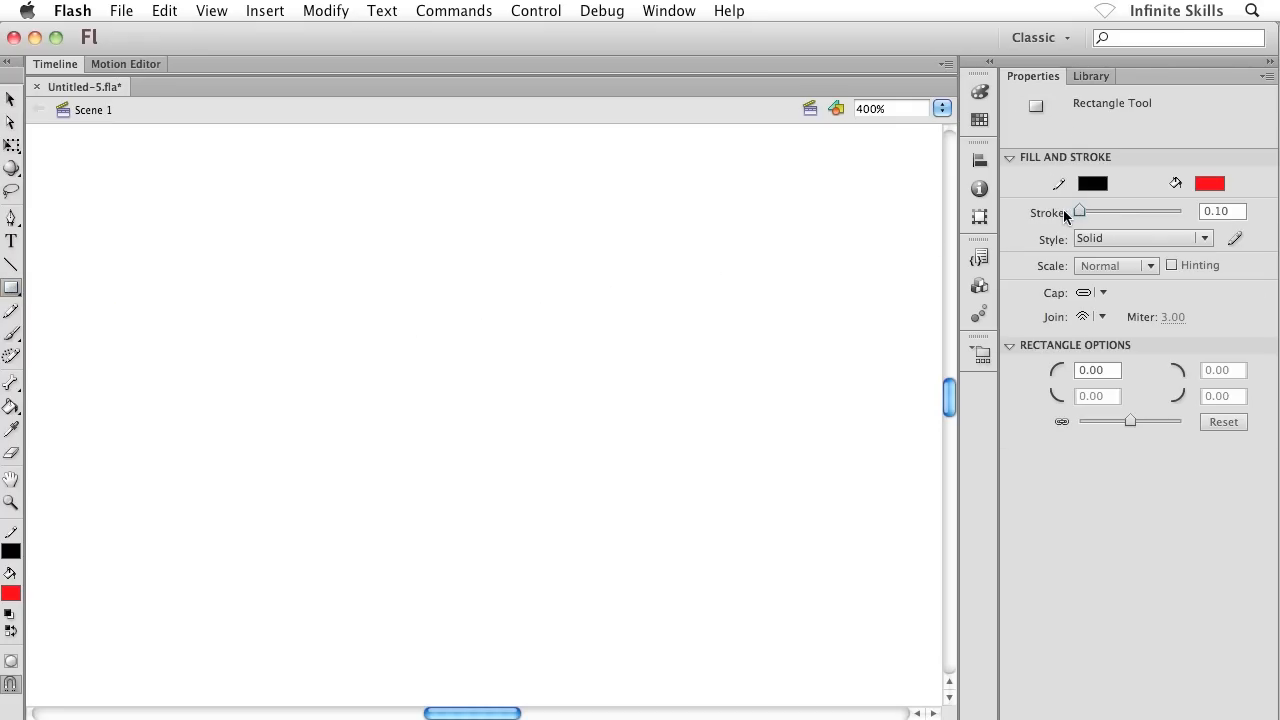
{"action": "left_click", "coordinate": [1092, 184]}
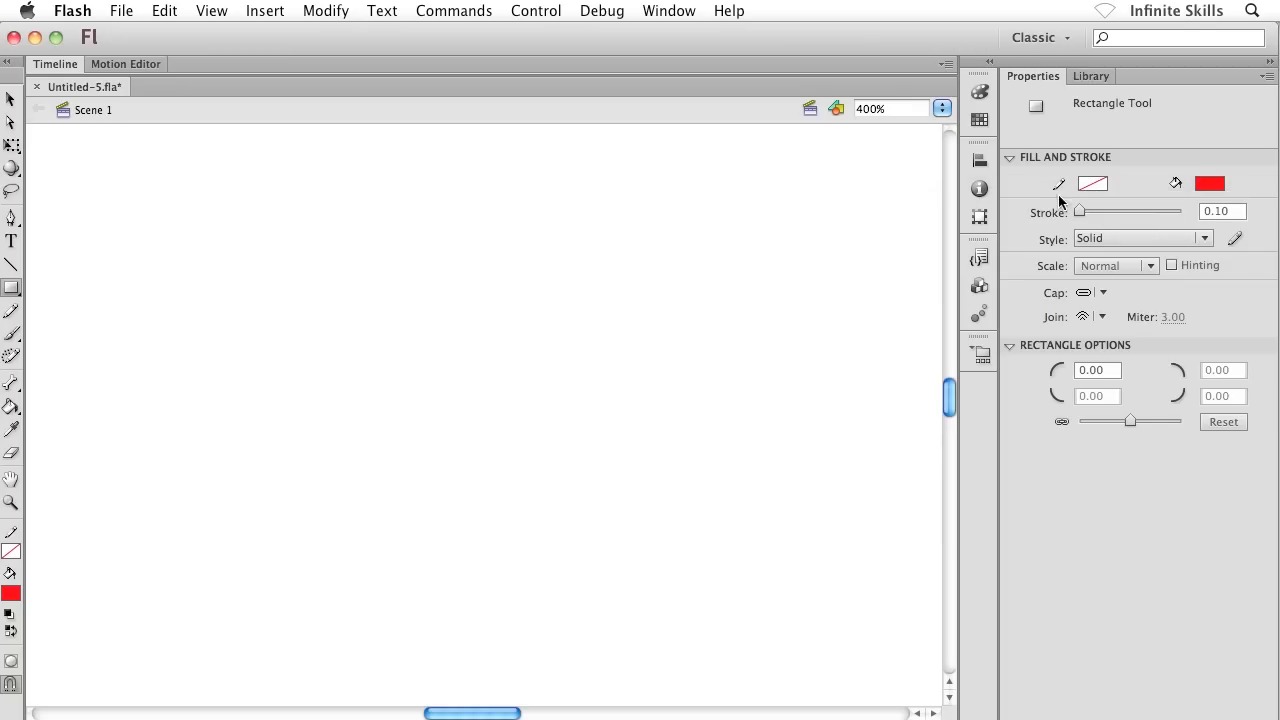
{"action": "mouse_move", "coordinate": [828, 286]}
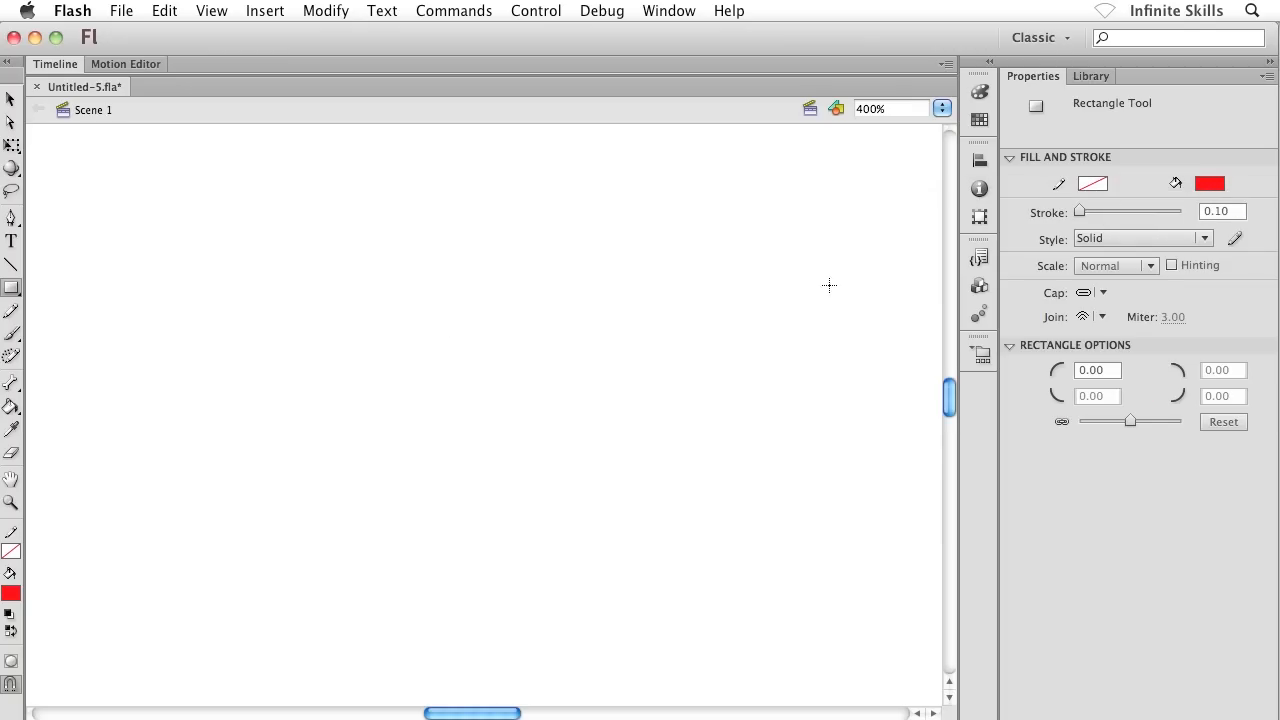
{"action": "left_click_drag", "start_coordinate": [190, 196], "coordinate": [290, 320]}
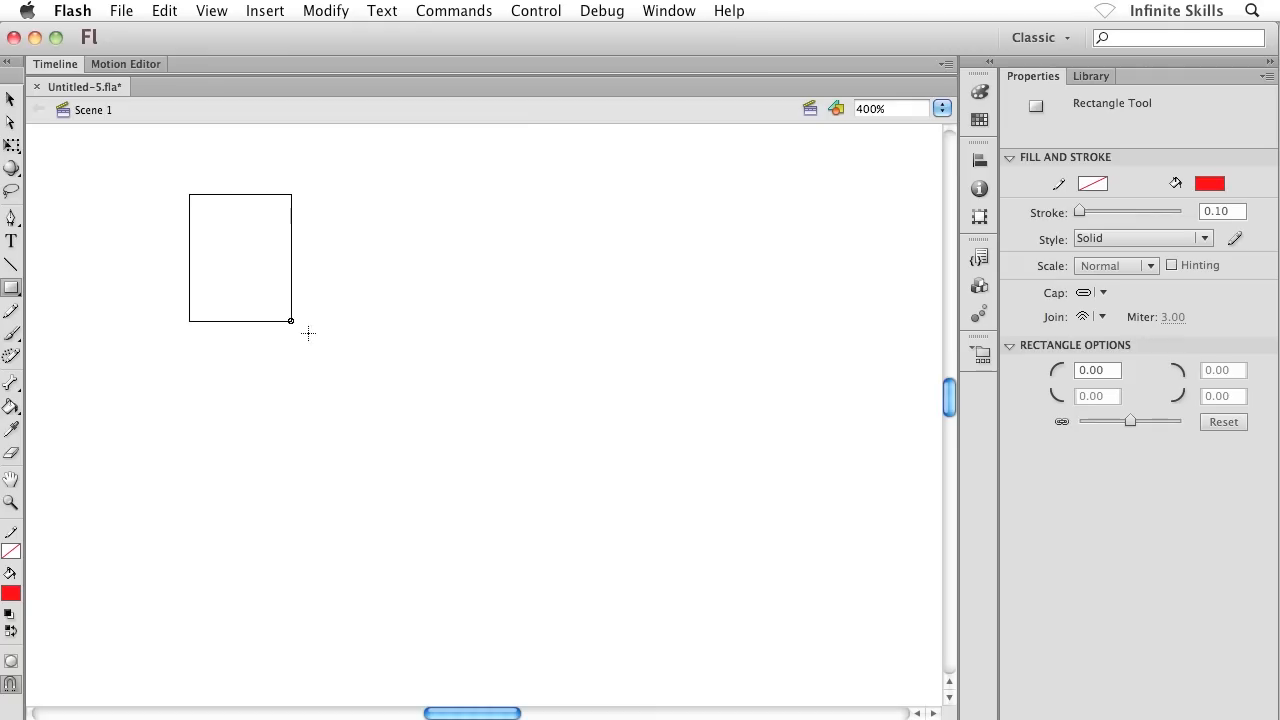
{"action": "left_click_drag", "start_coordinate": [190, 194], "coordinate": [456, 432]}
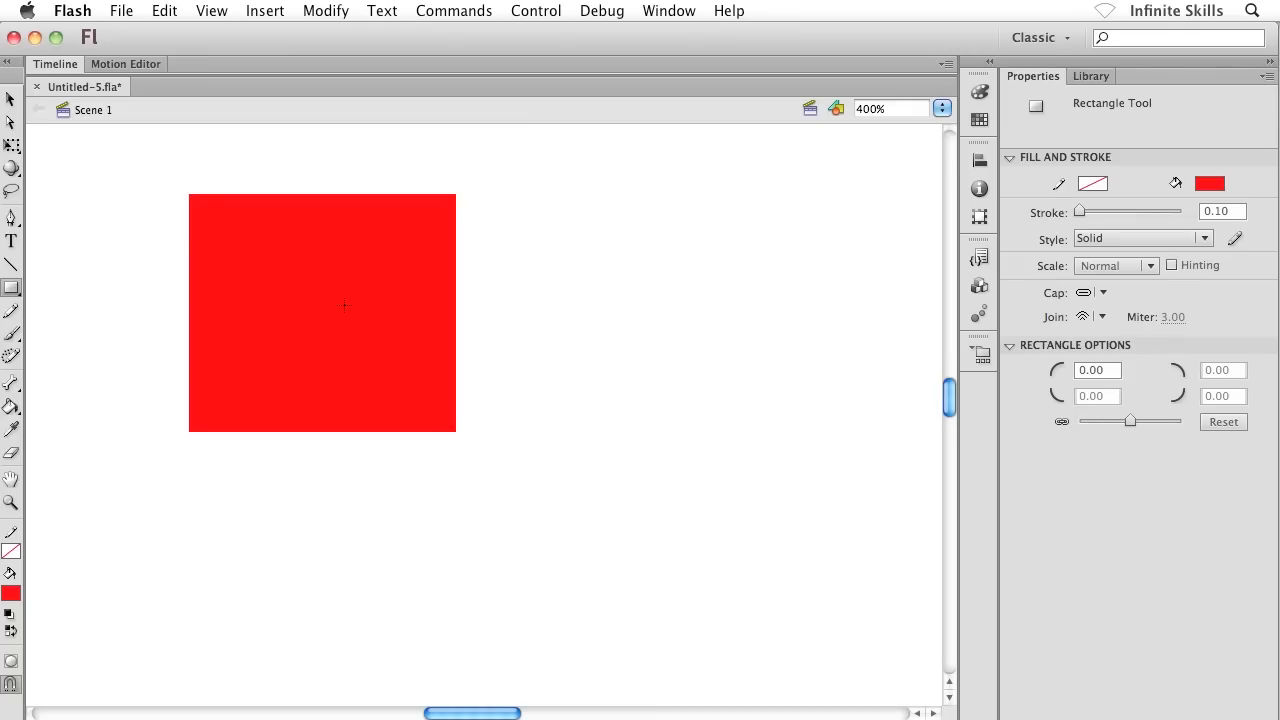
{"action": "mouse_move", "coordinate": [440, 302]}
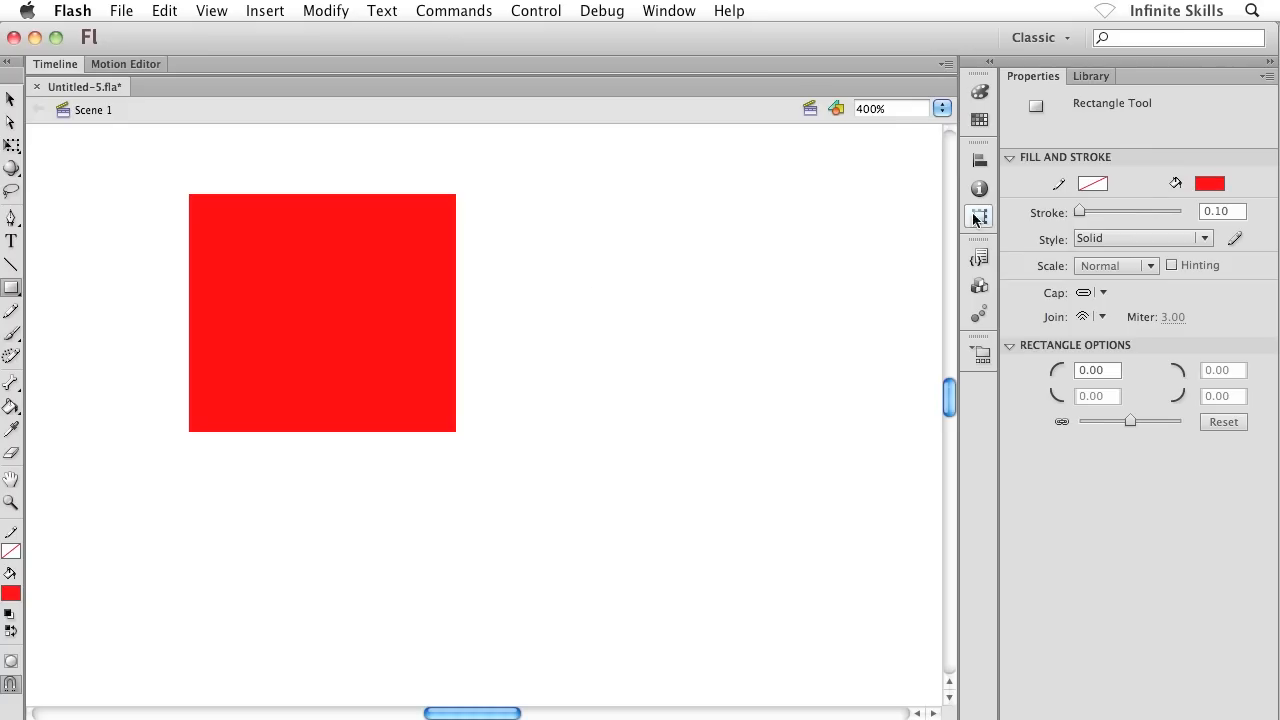
Draw a blue rectangle overlapping the right part of the red square, then switch to the Selection tool
{"action": "left_click", "coordinate": [1208, 184]}
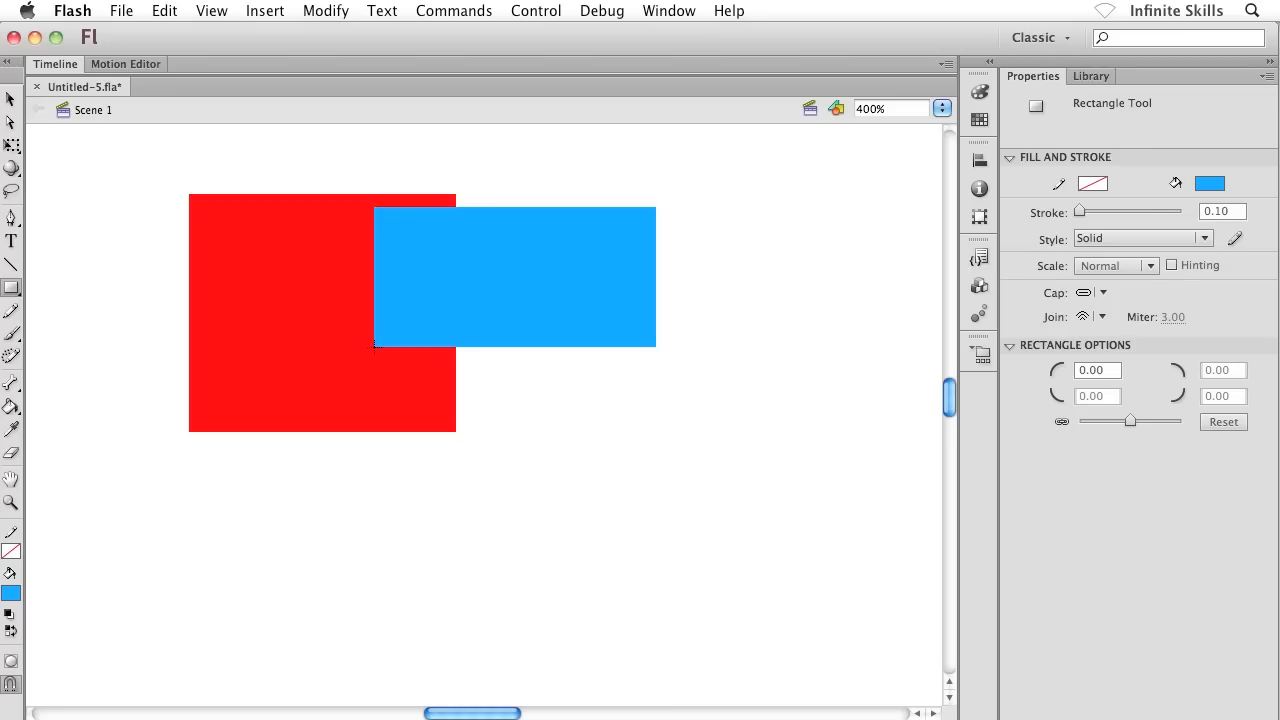
{"action": "mouse_move", "coordinate": [246, 314]}
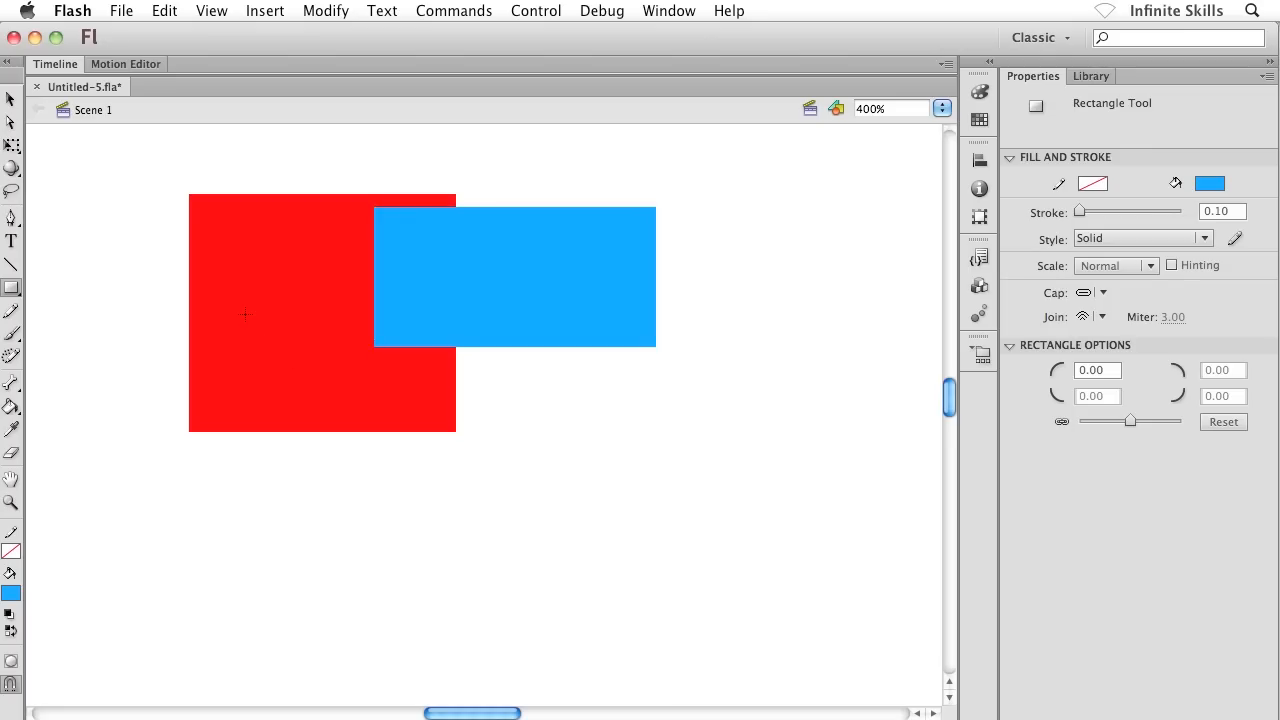
{"action": "mouse_move", "coordinate": [44, 112]}
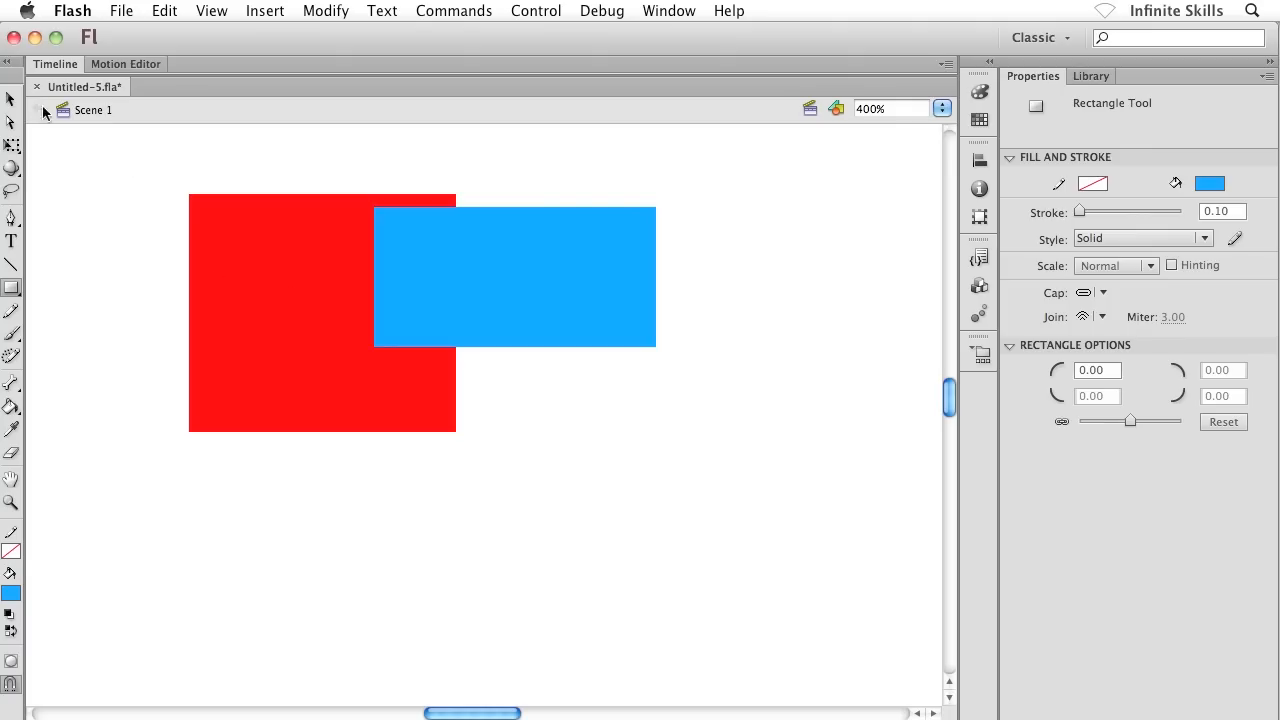
{"action": "left_click", "coordinate": [96, 220]}
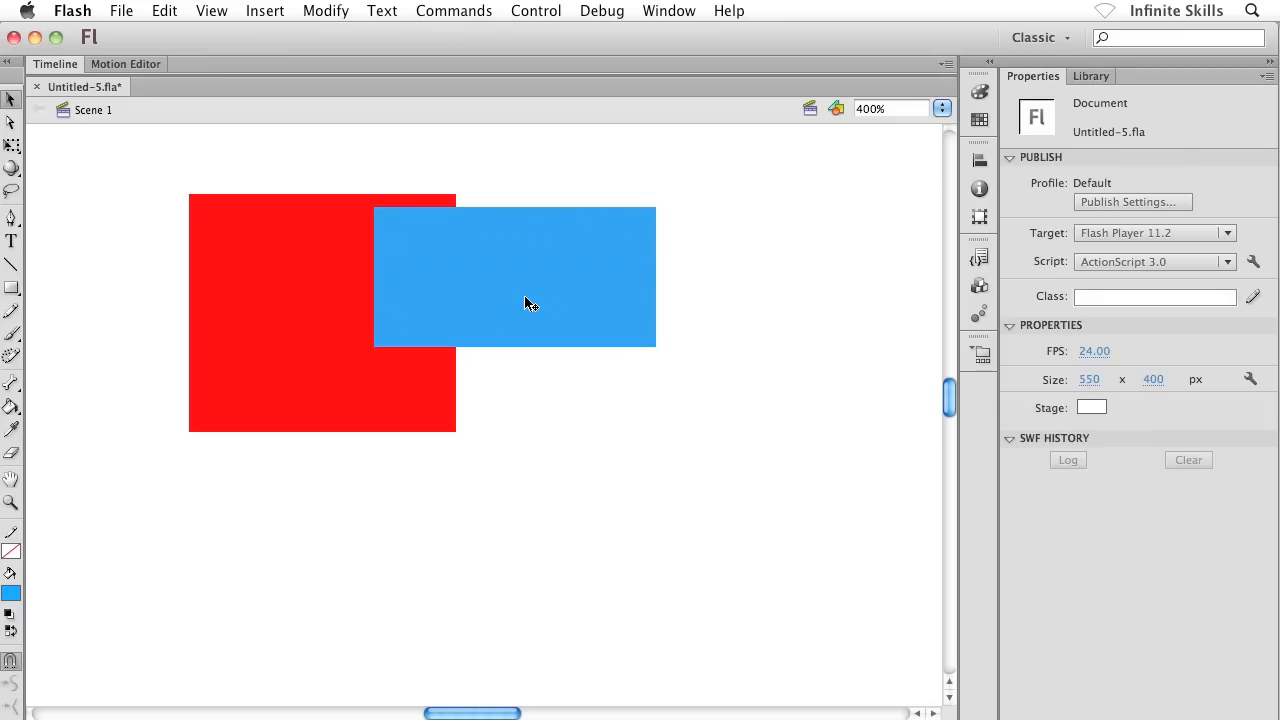
Drag the blue rectangle off the red square, revealing the notch it cut out
{"action": "left_click", "coordinate": [536, 284]}
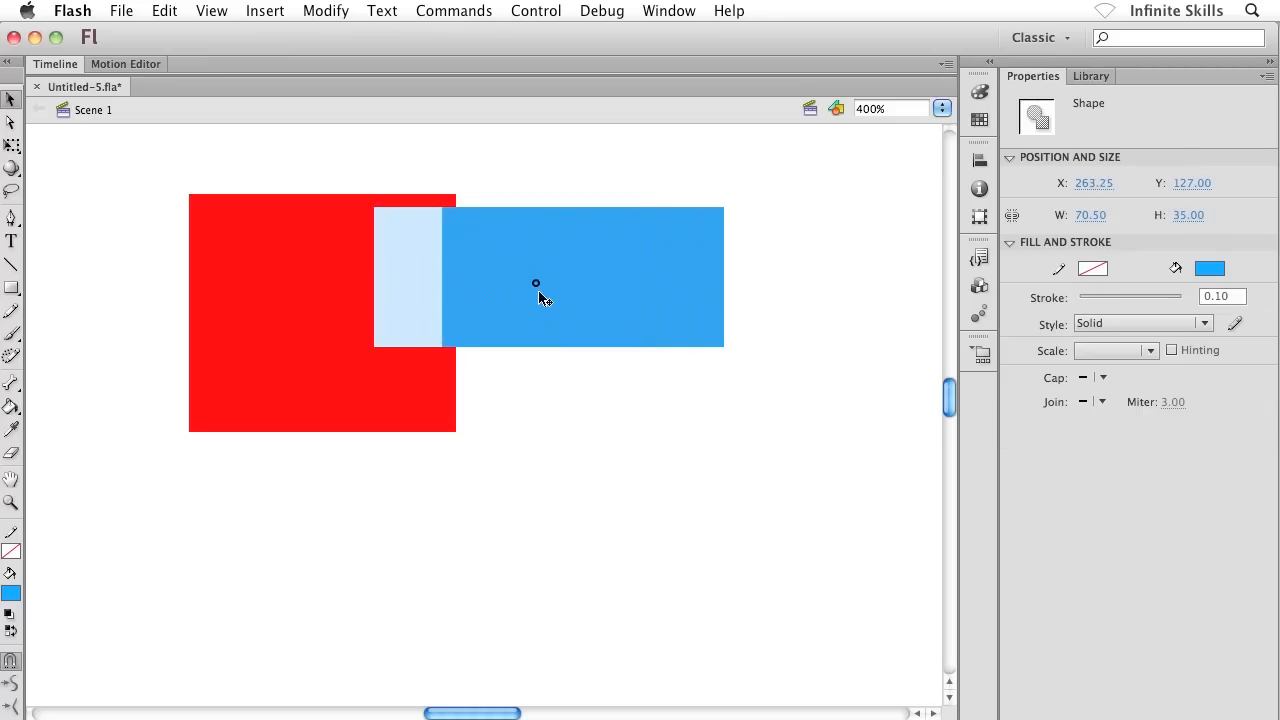
{"action": "left_click", "coordinate": [584, 436]}
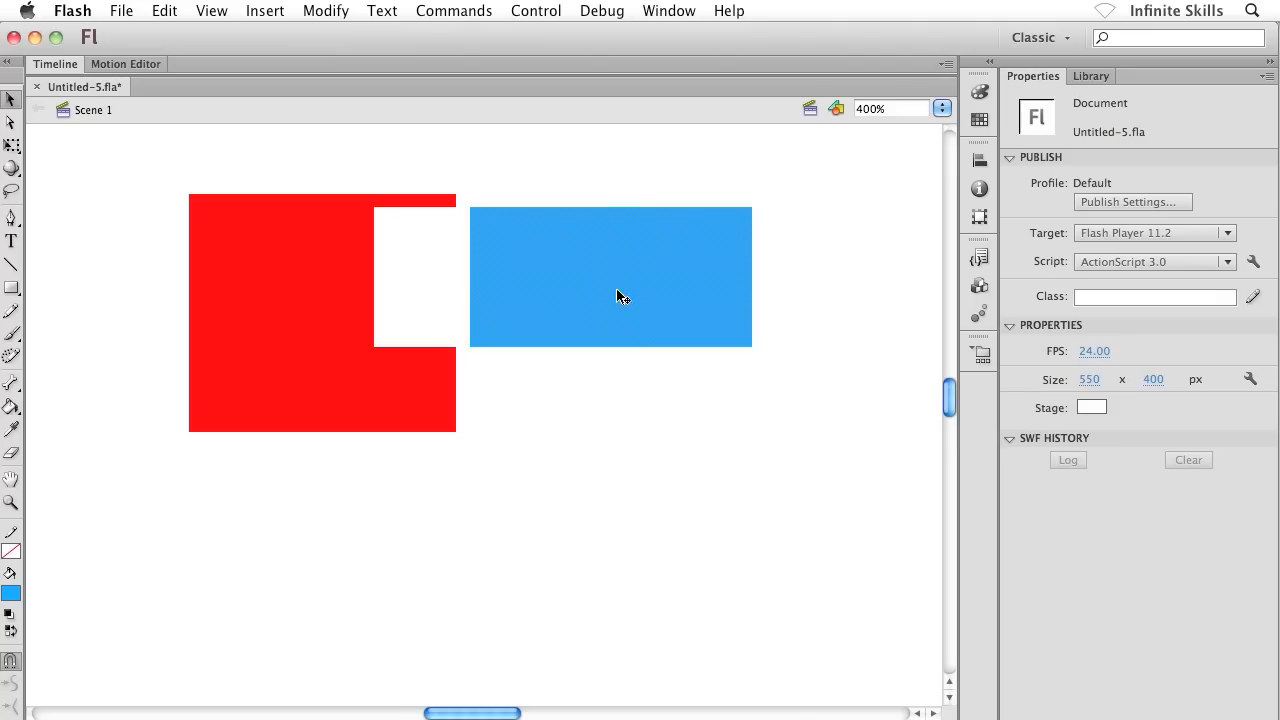
{"action": "left_click_drag", "start_coordinate": [612, 276], "coordinate": [404, 240]}
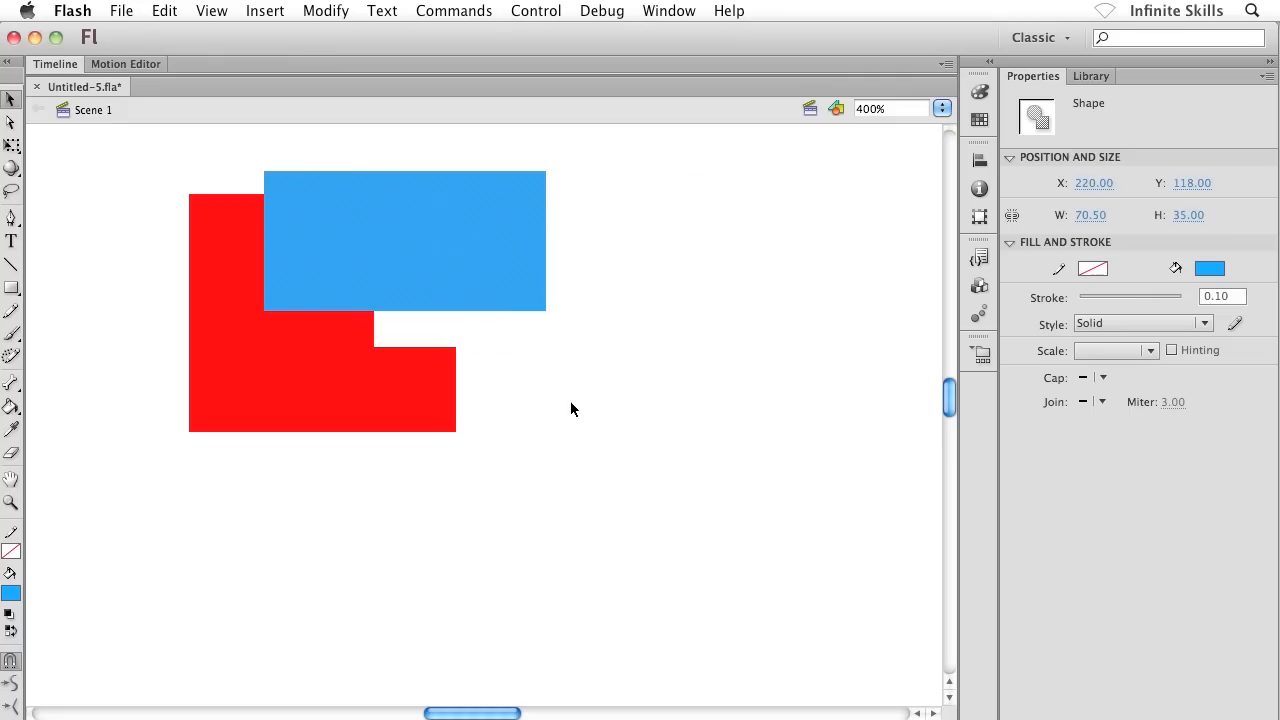
{"action": "left_click", "coordinate": [768, 370]}
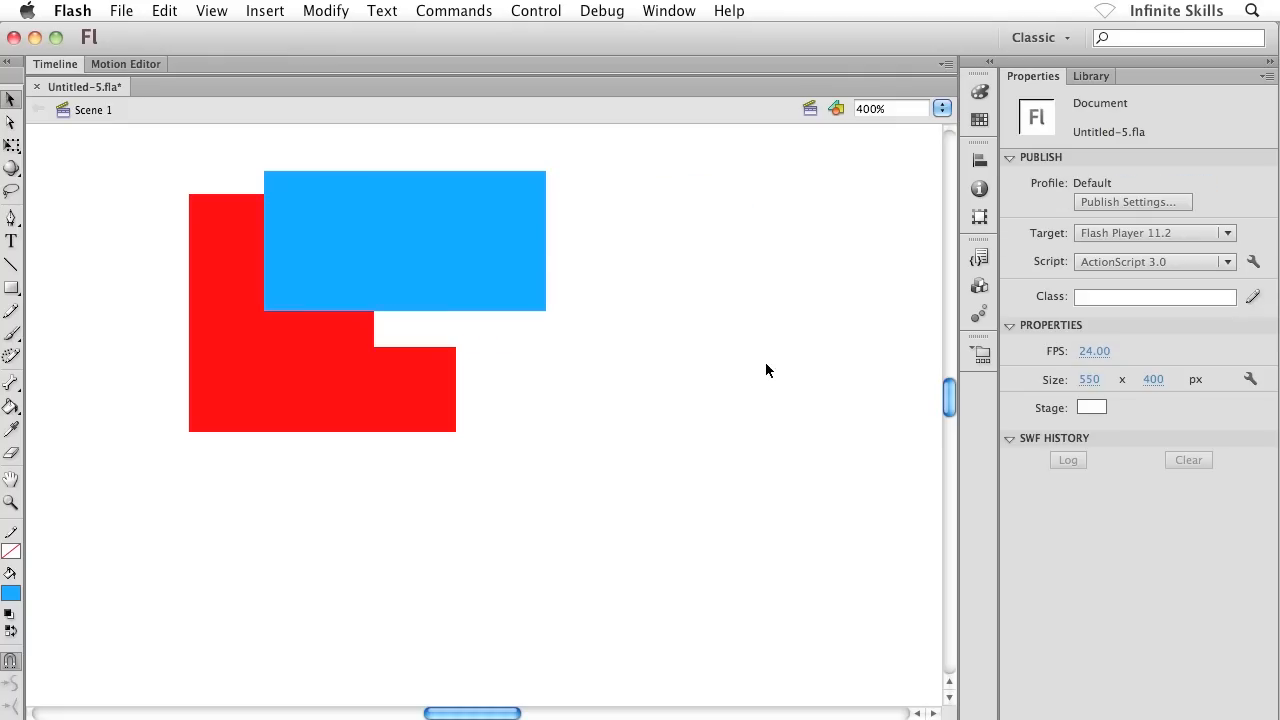
{"action": "mouse_move", "coordinate": [460, 256]}
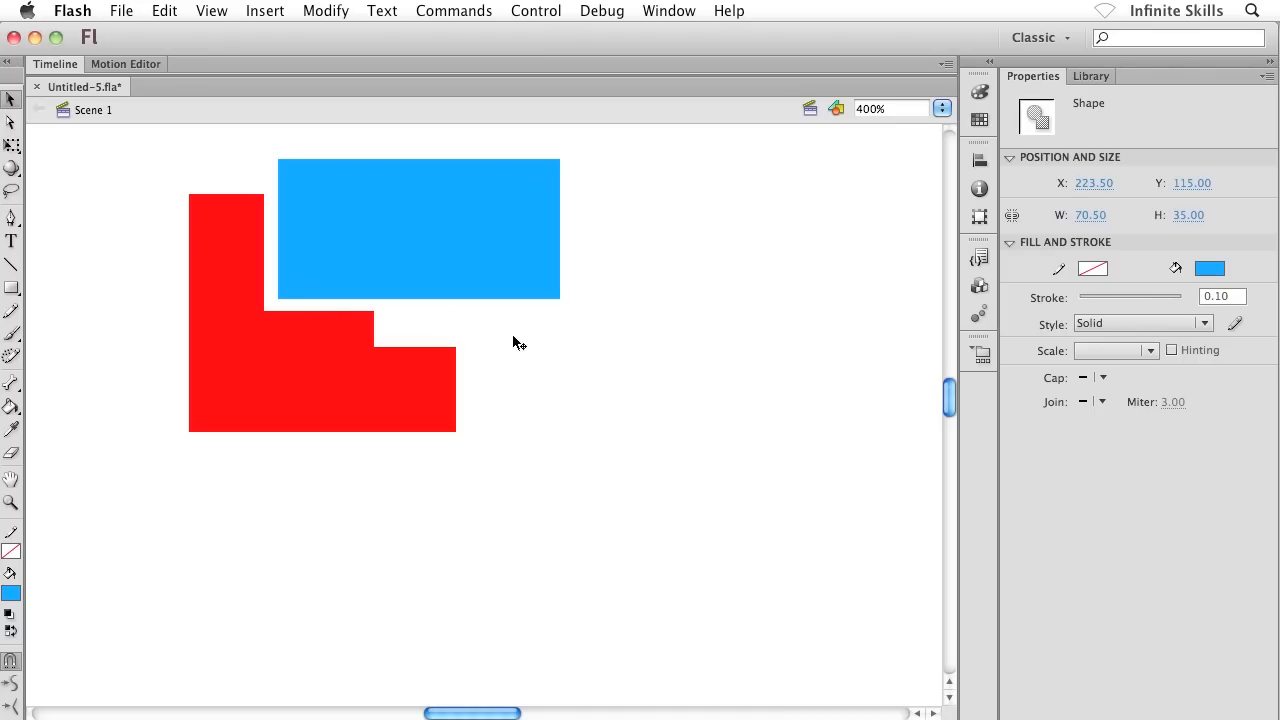
Select and move the notched red shape, then deselect everything
{"action": "left_click", "coordinate": [270, 396]}
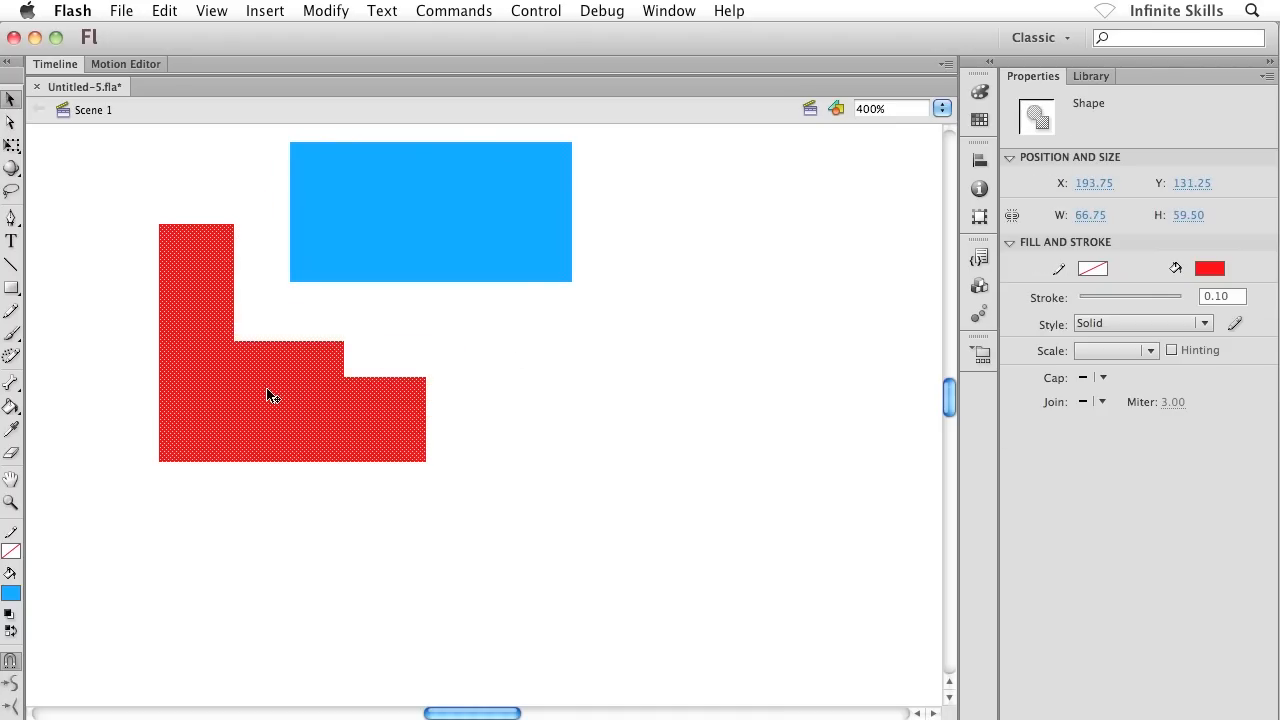
{"action": "mouse_move", "coordinate": [448, 388]}
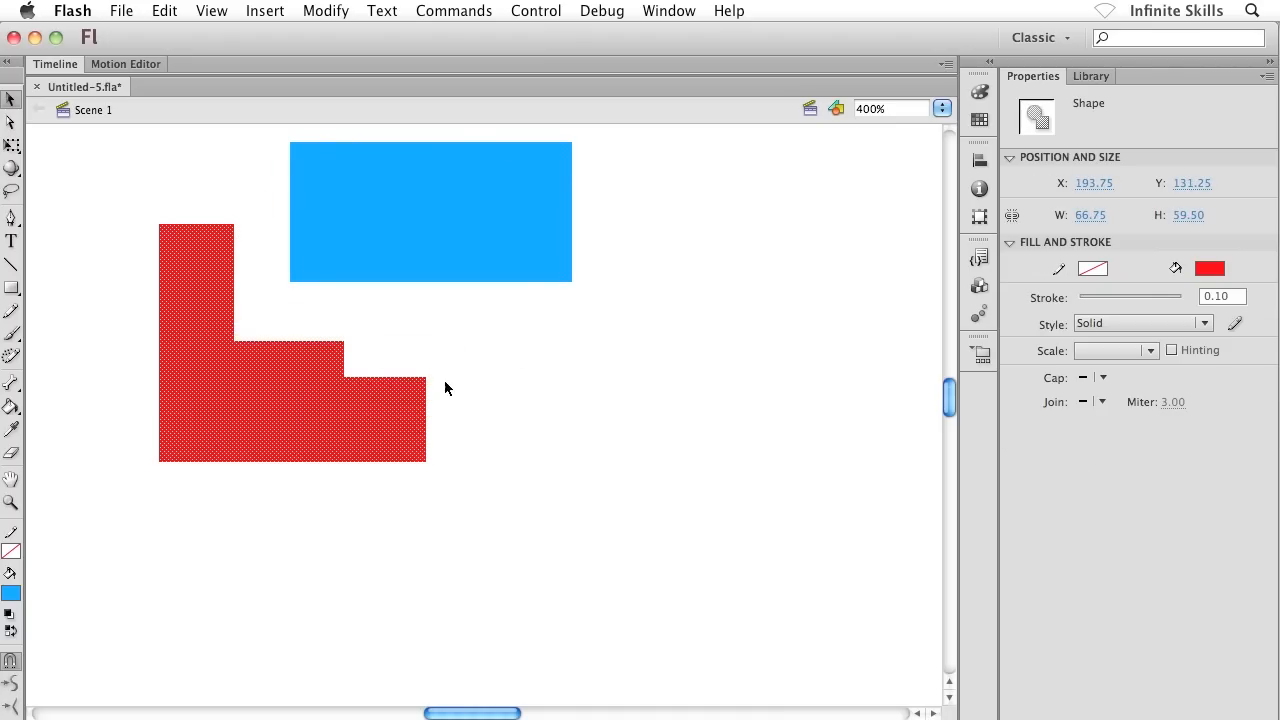
{"action": "left_click", "coordinate": [584, 536]}
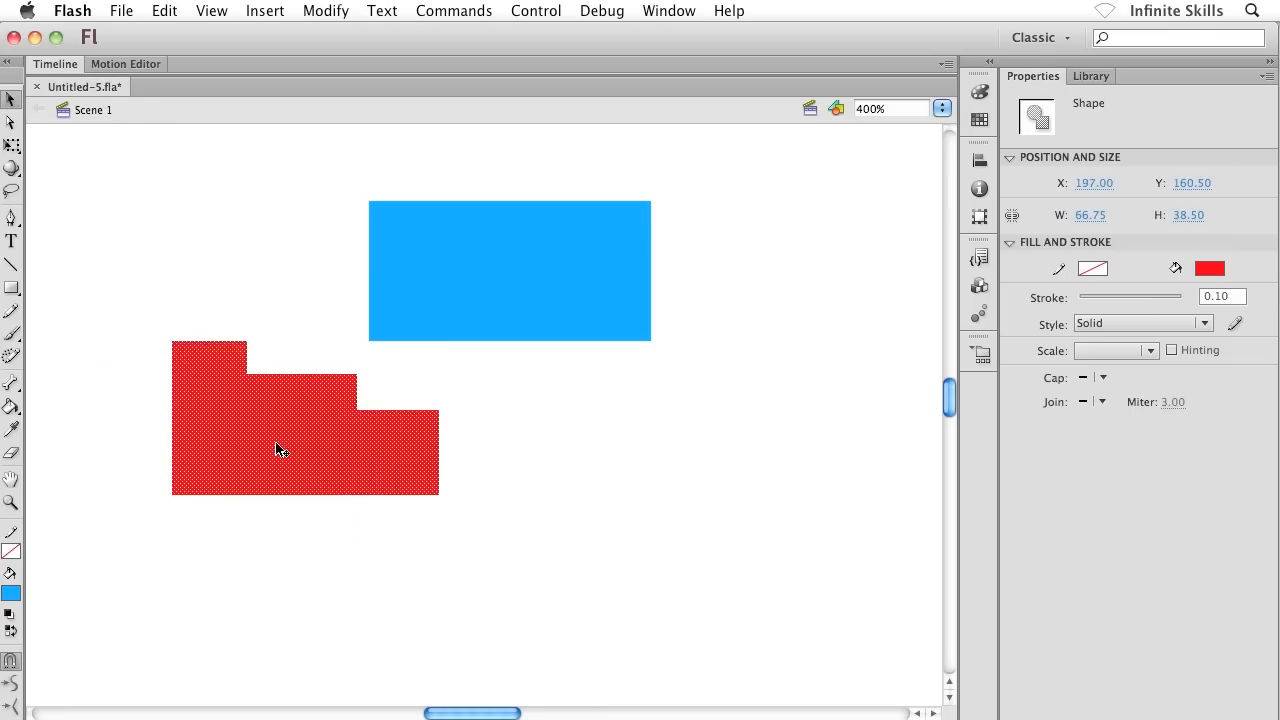
{"action": "left_click", "coordinate": [300, 300]}
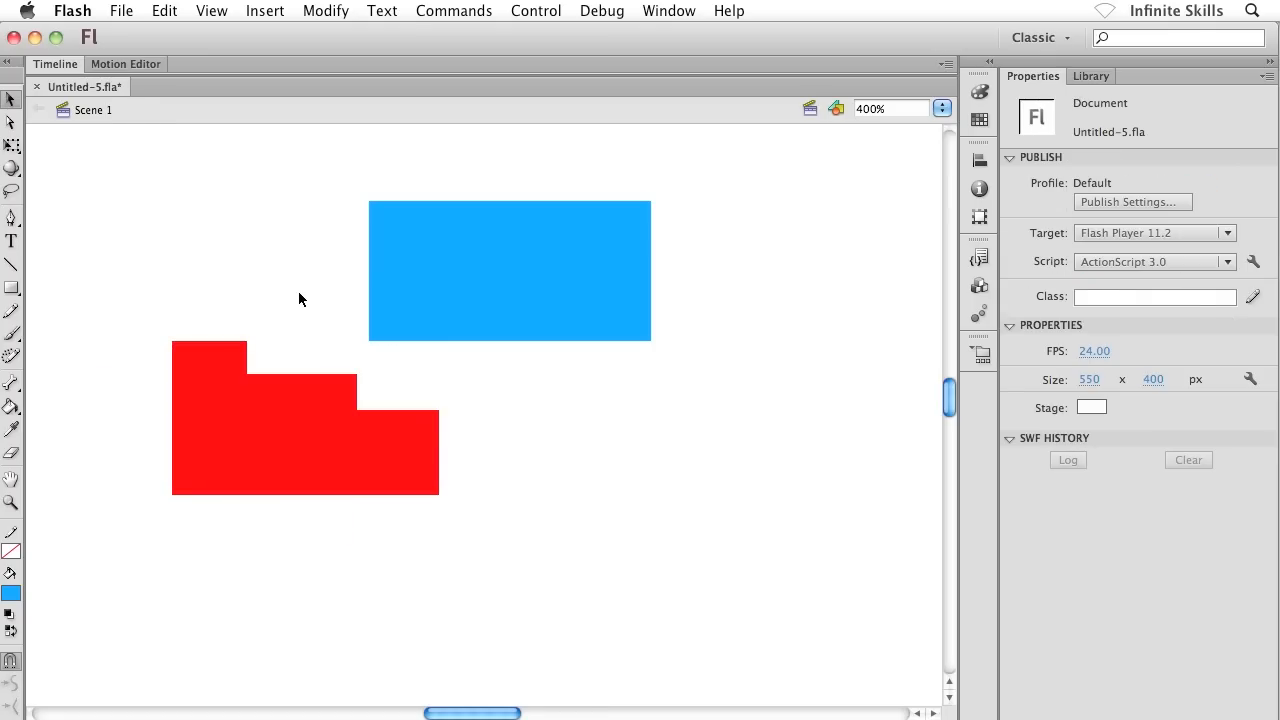
Clear the stage, draw and delete a test blue square, and set the fill colour to red
{"action": "left_click", "coordinate": [304, 420]}
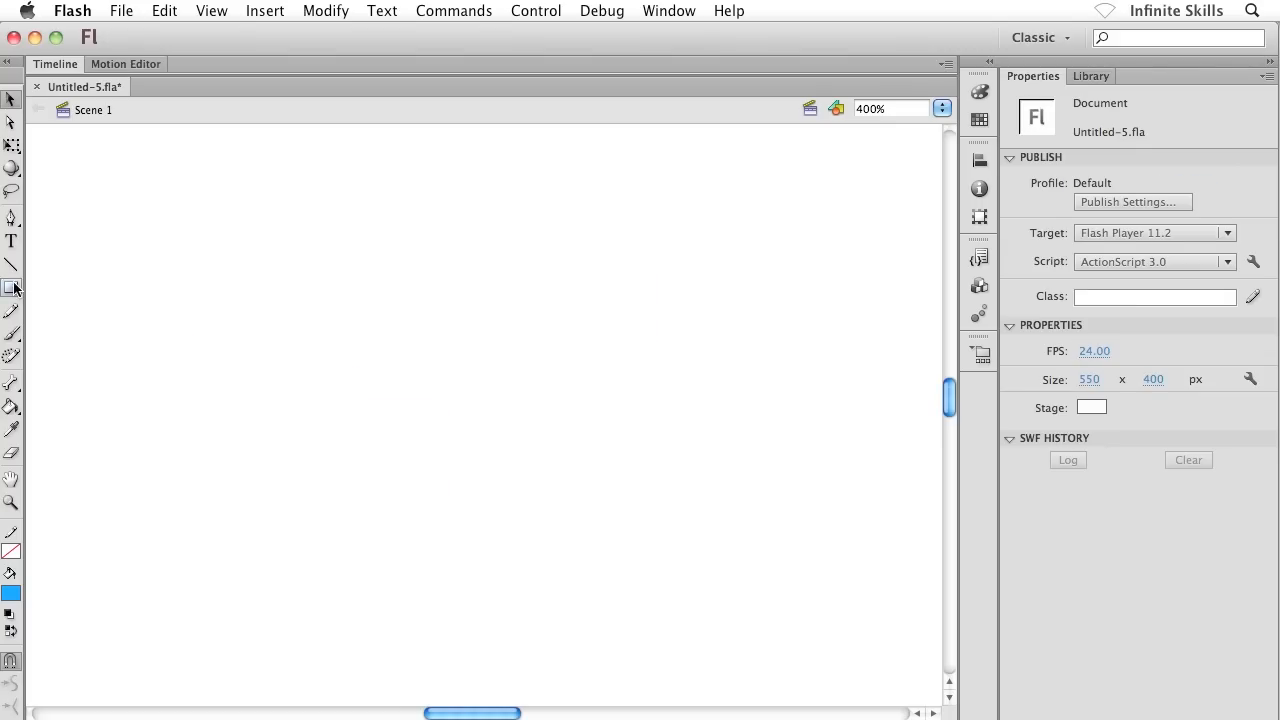
{"action": "left_click_drag", "start_coordinate": [212, 206], "coordinate": [460, 480]}
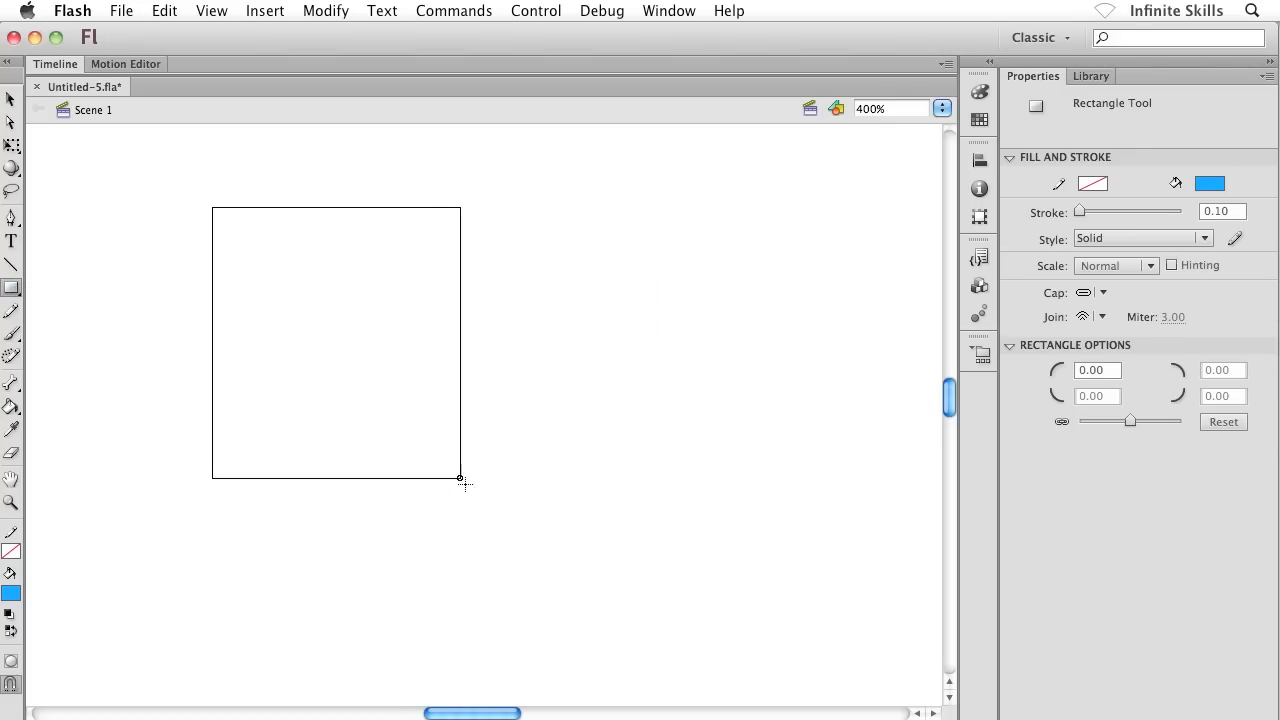
{"action": "left_click_drag", "start_coordinate": [212, 206], "coordinate": [516, 510]}
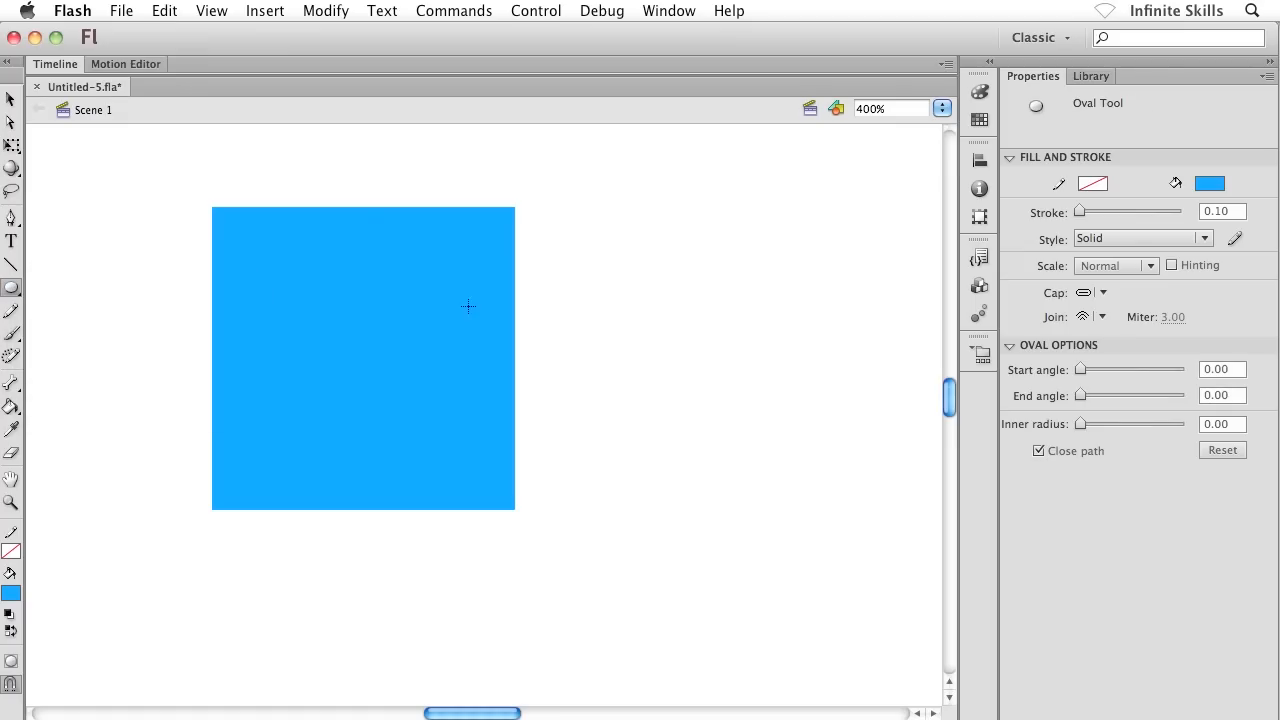
{"action": "left_click", "coordinate": [1210, 184]}
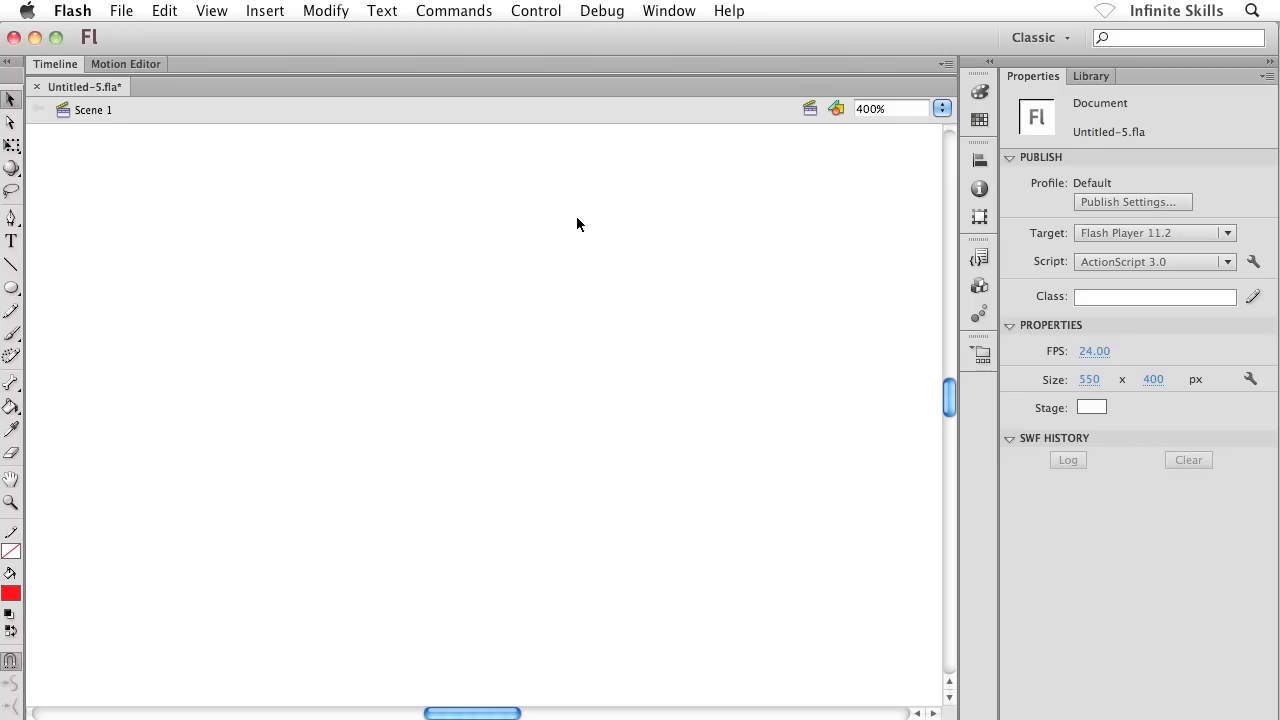
{"action": "mouse_move", "coordinate": [44, 270]}
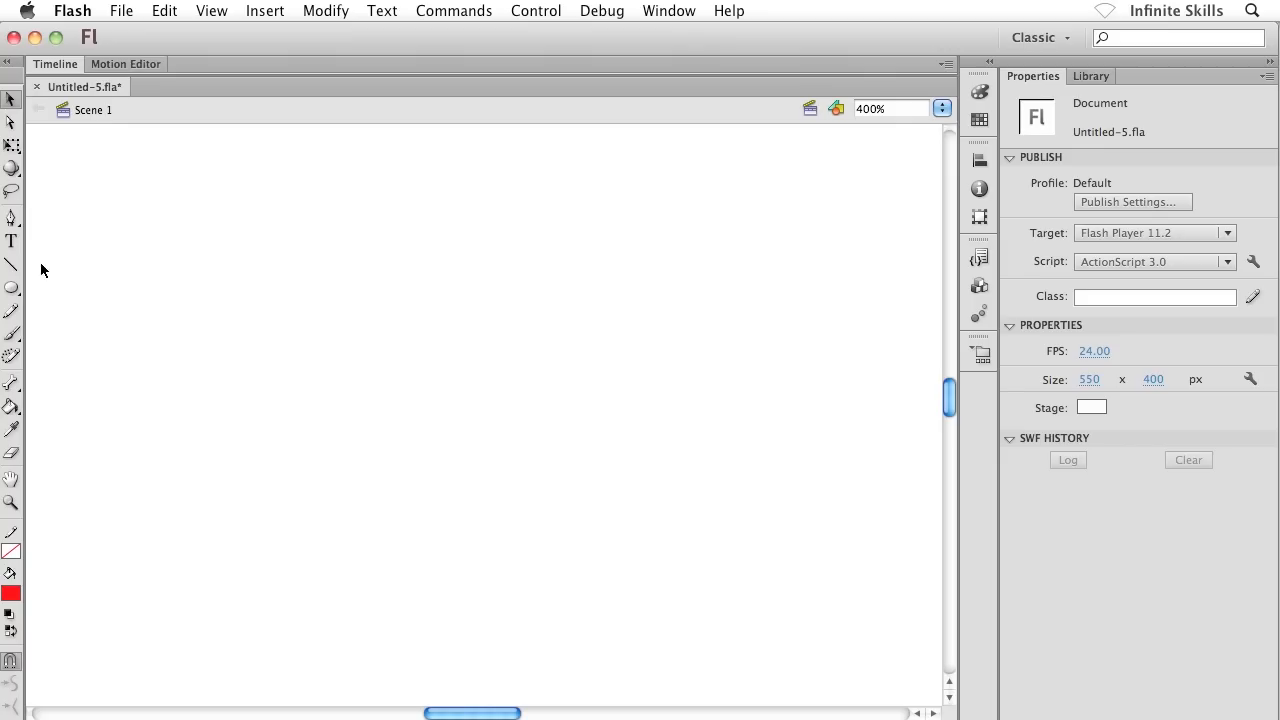
Draw two overlapping red circles with the Oval tool and return to the Selection tool
{"action": "left_click", "coordinate": [12, 288]}
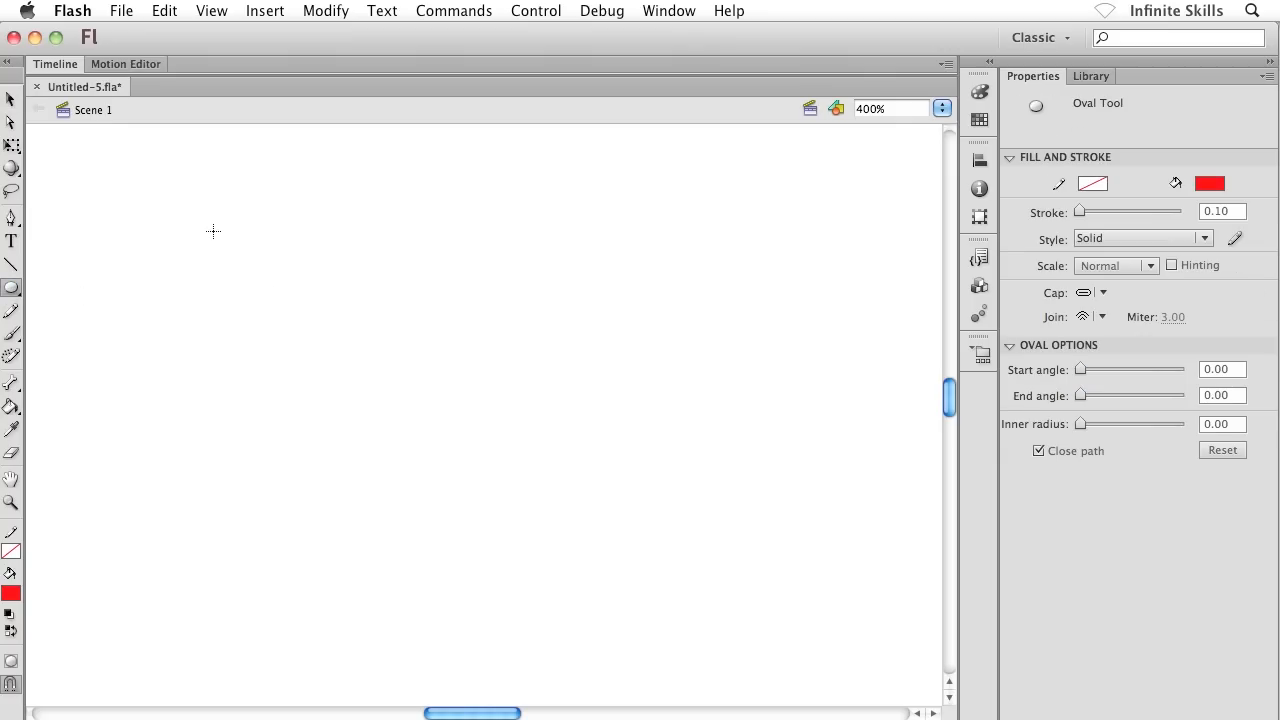
{"action": "left_click_drag", "start_coordinate": [216, 232], "coordinate": [456, 470]}
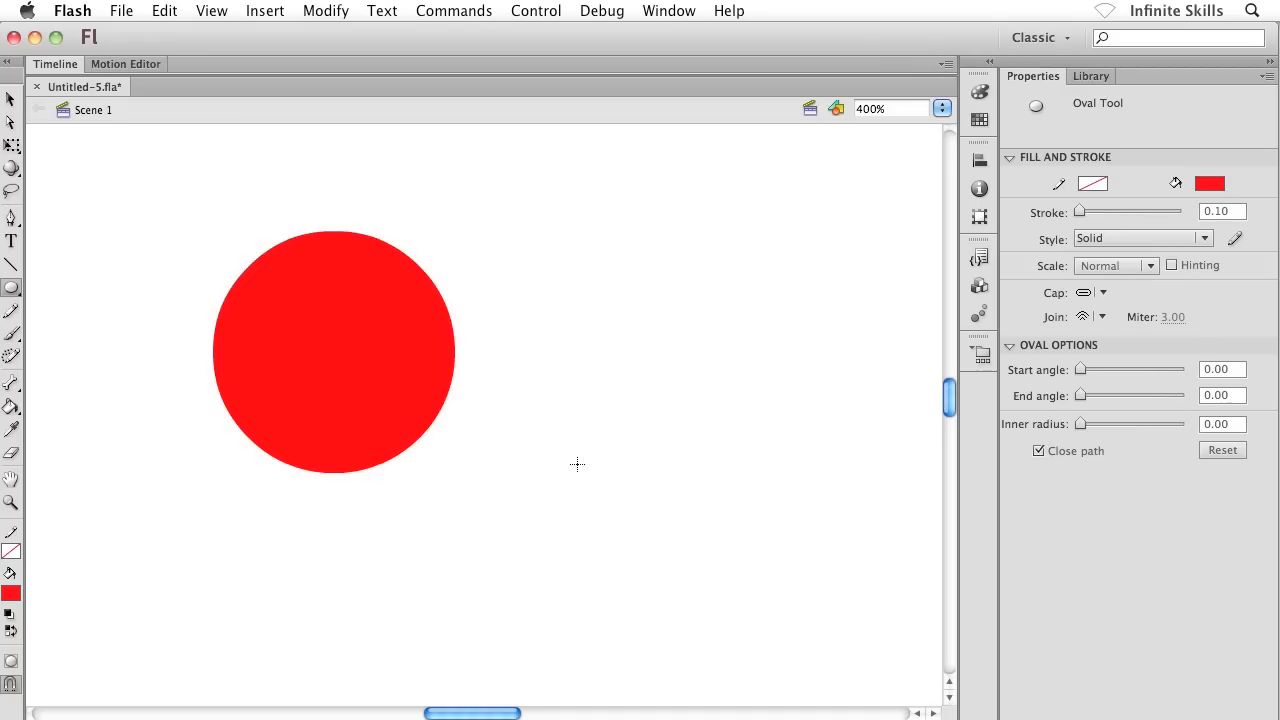
{"action": "left_click_drag", "start_coordinate": [560, 310], "coordinate": [648, 258]}
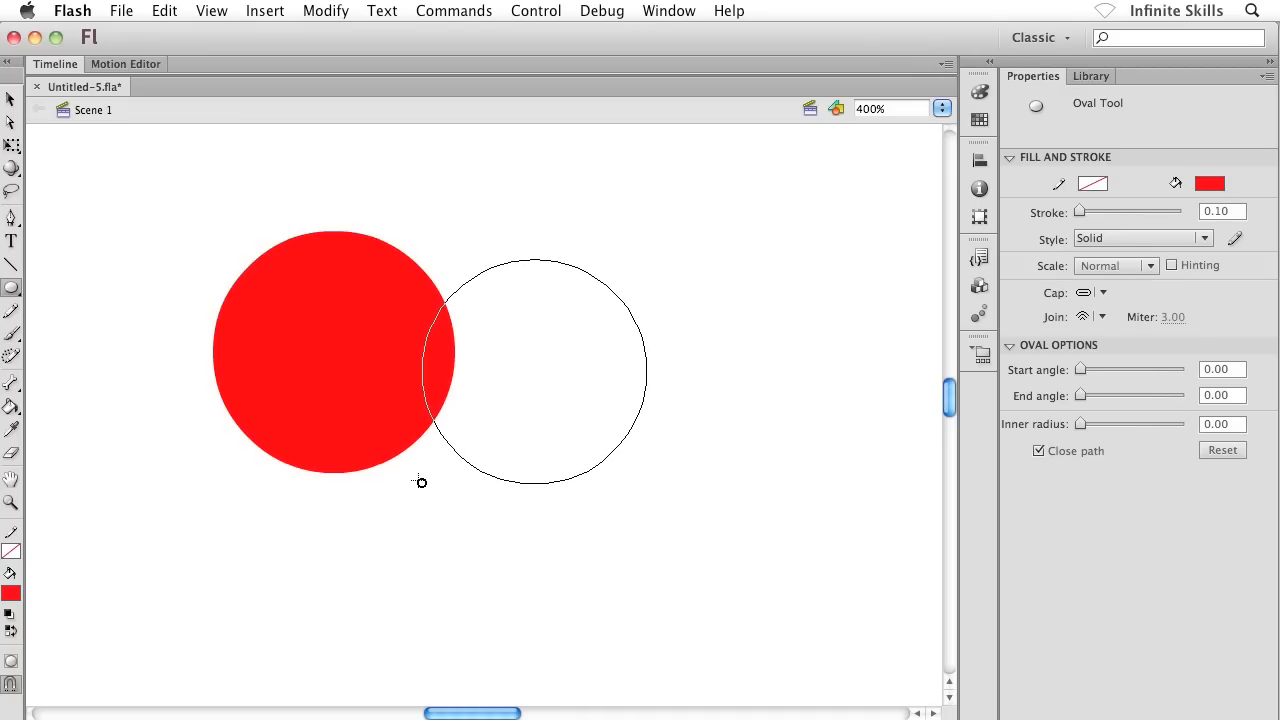
{"action": "left_click", "coordinate": [540, 370]}
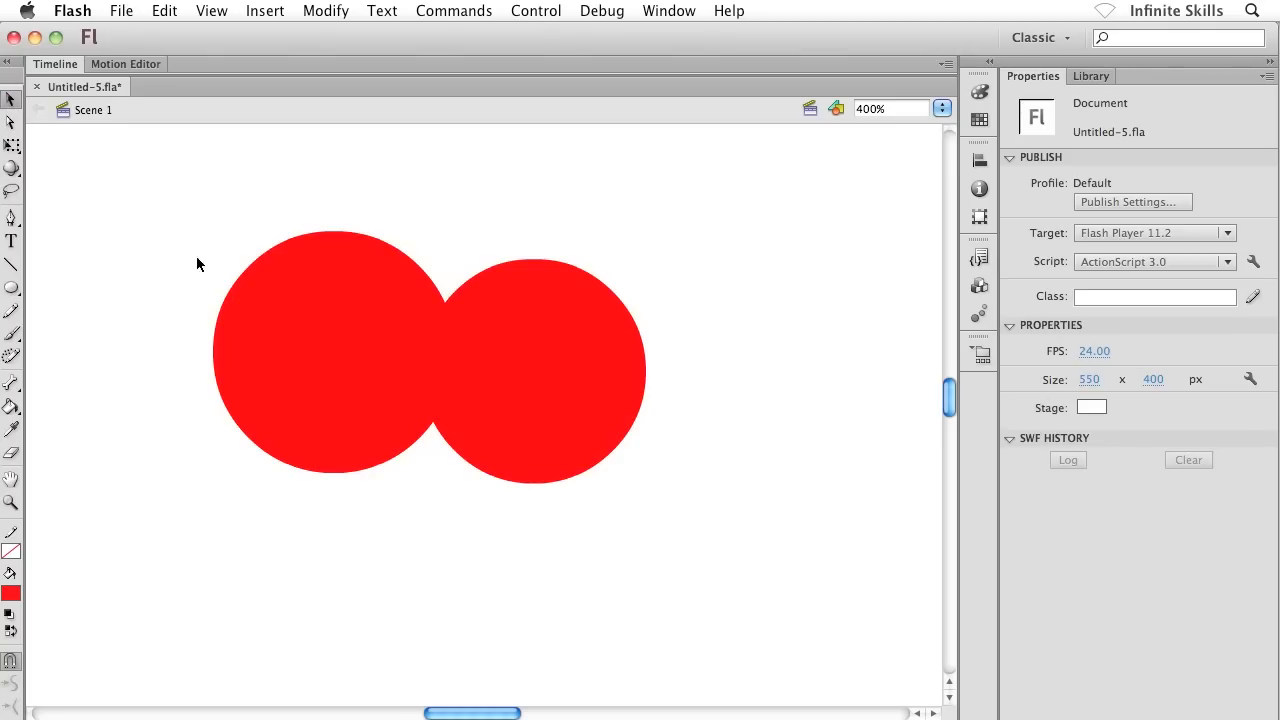
Select the circles from either side to confirm they fused into one shape, then clear the stage
{"action": "left_click", "coordinate": [570, 364]}
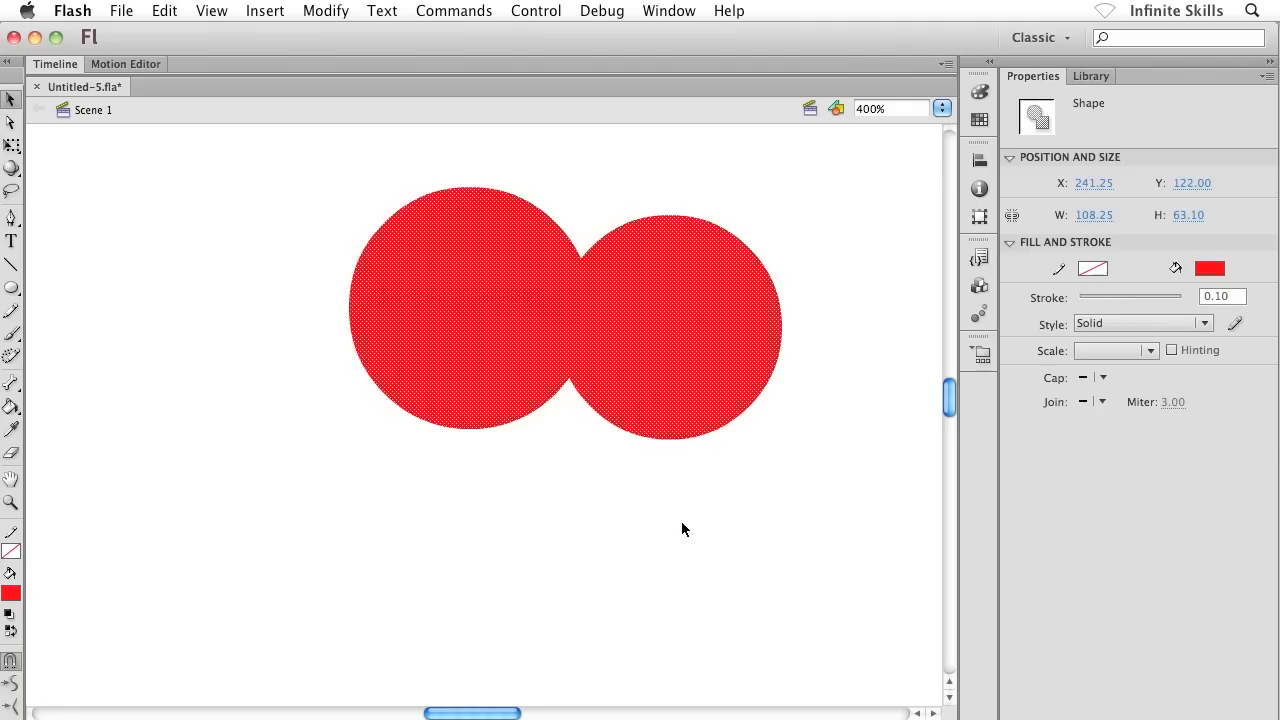
{"action": "left_click", "coordinate": [560, 444]}
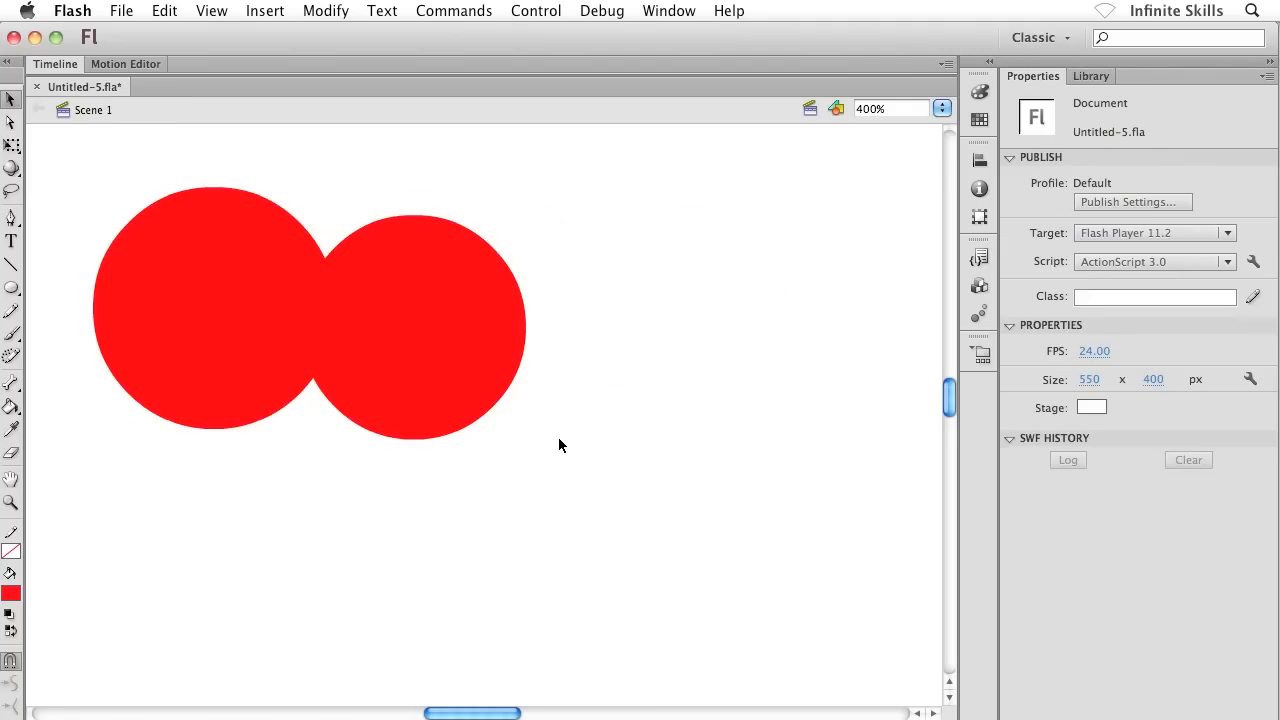
{"action": "left_click", "coordinate": [410, 320]}
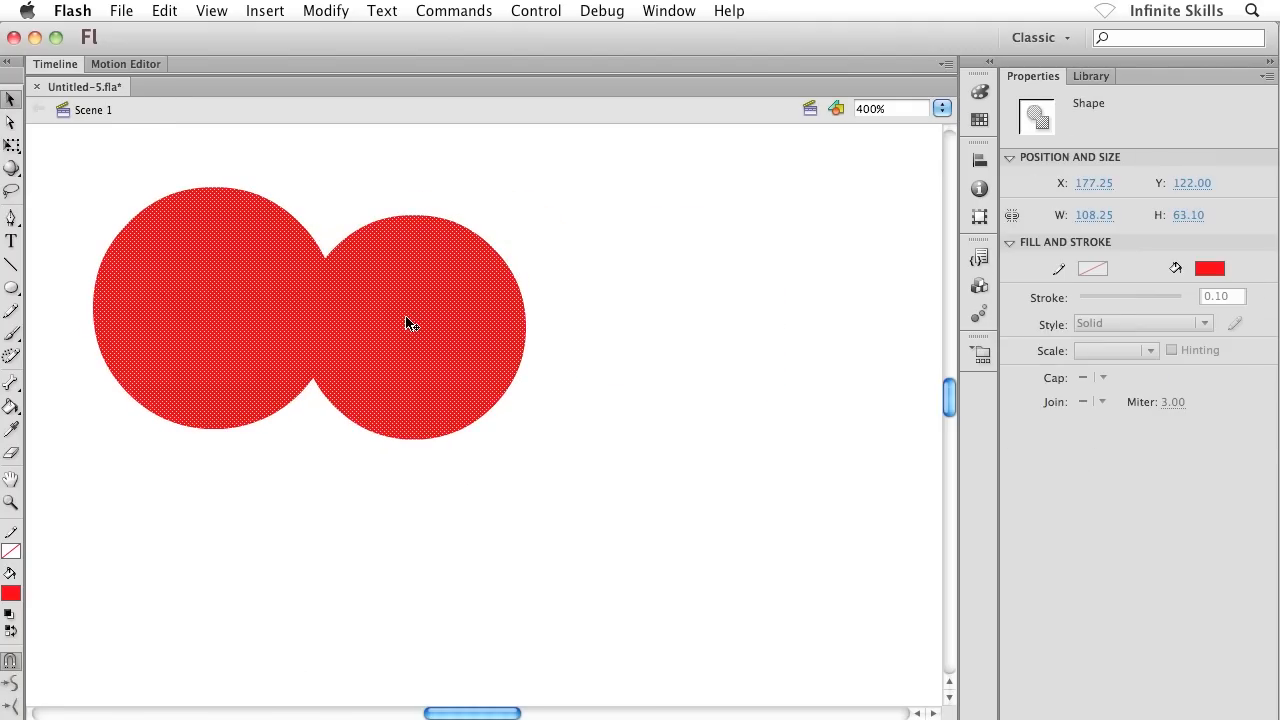
{"action": "left_click", "coordinate": [380, 278]}
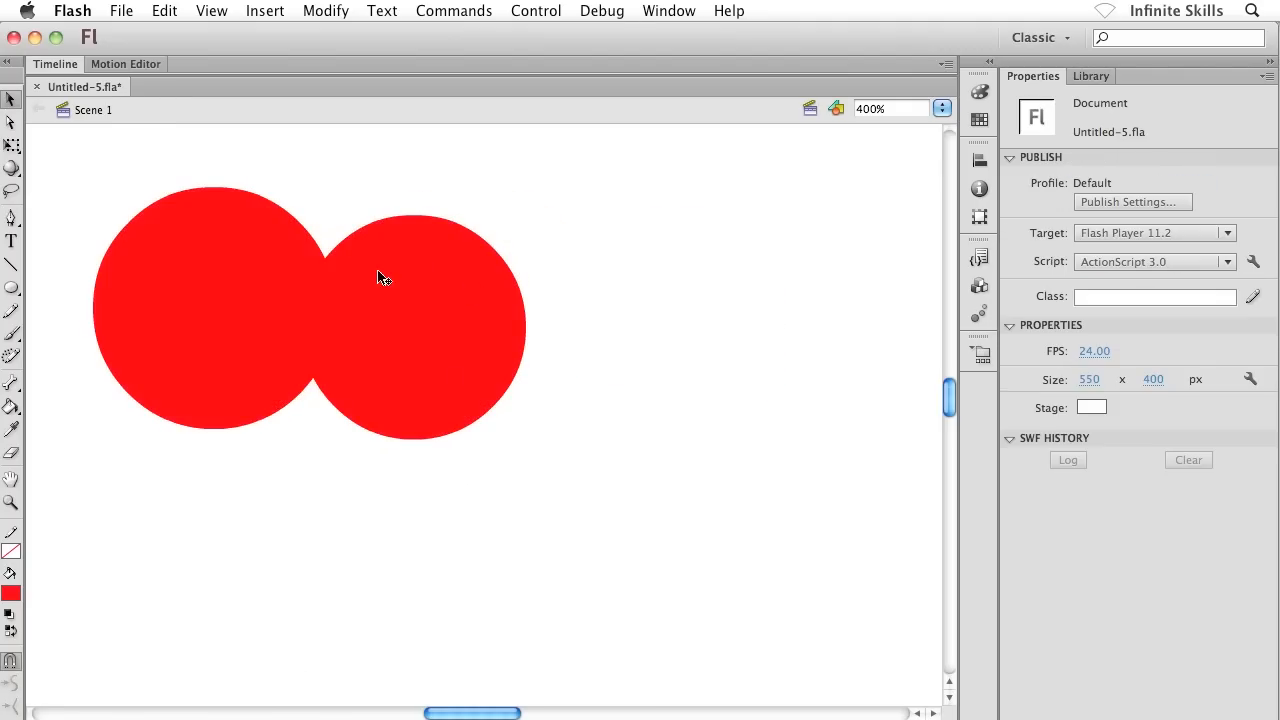
{"action": "left_click", "coordinate": [364, 340]}
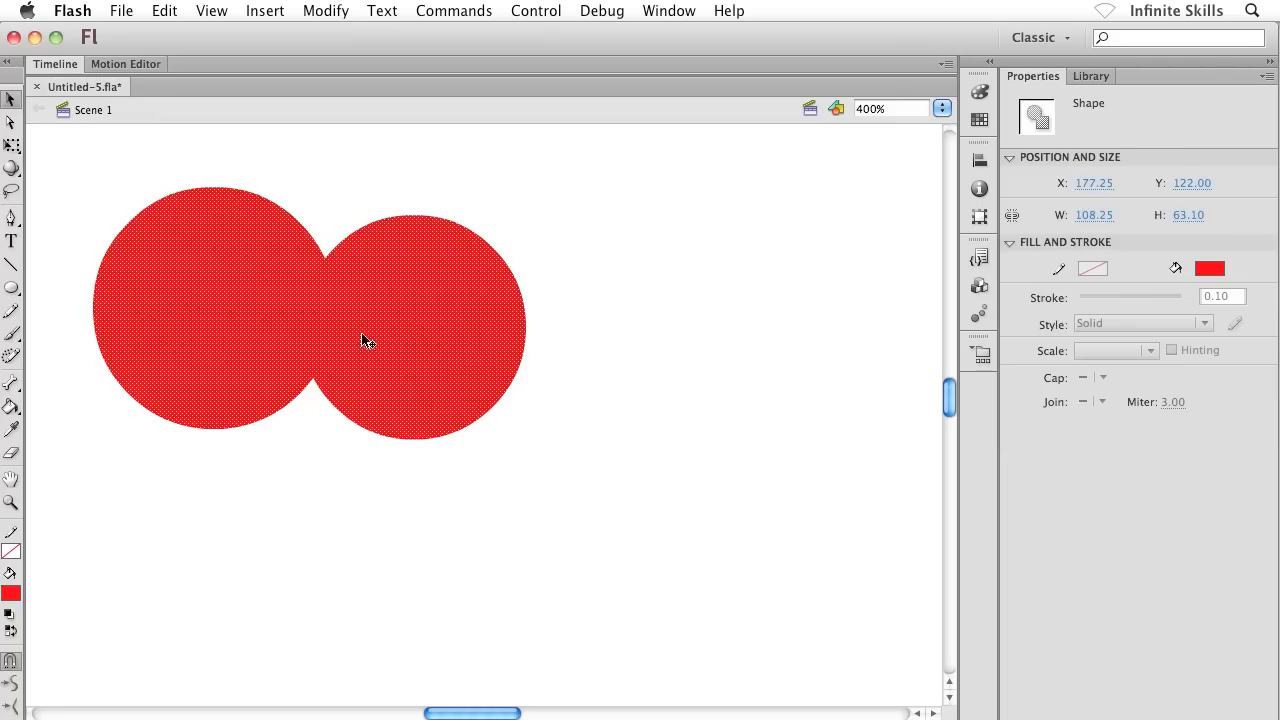
{"action": "left_click", "coordinate": [476, 304]}
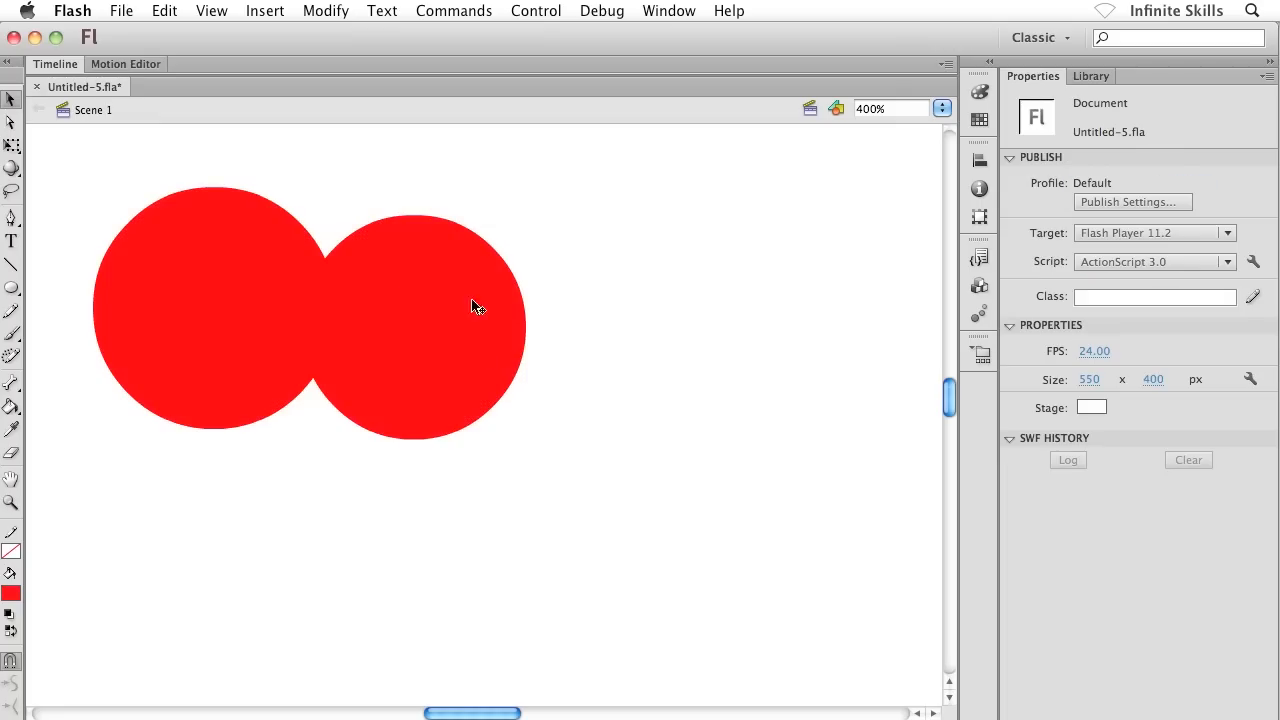
{"action": "mouse_move", "coordinate": [300, 300]}
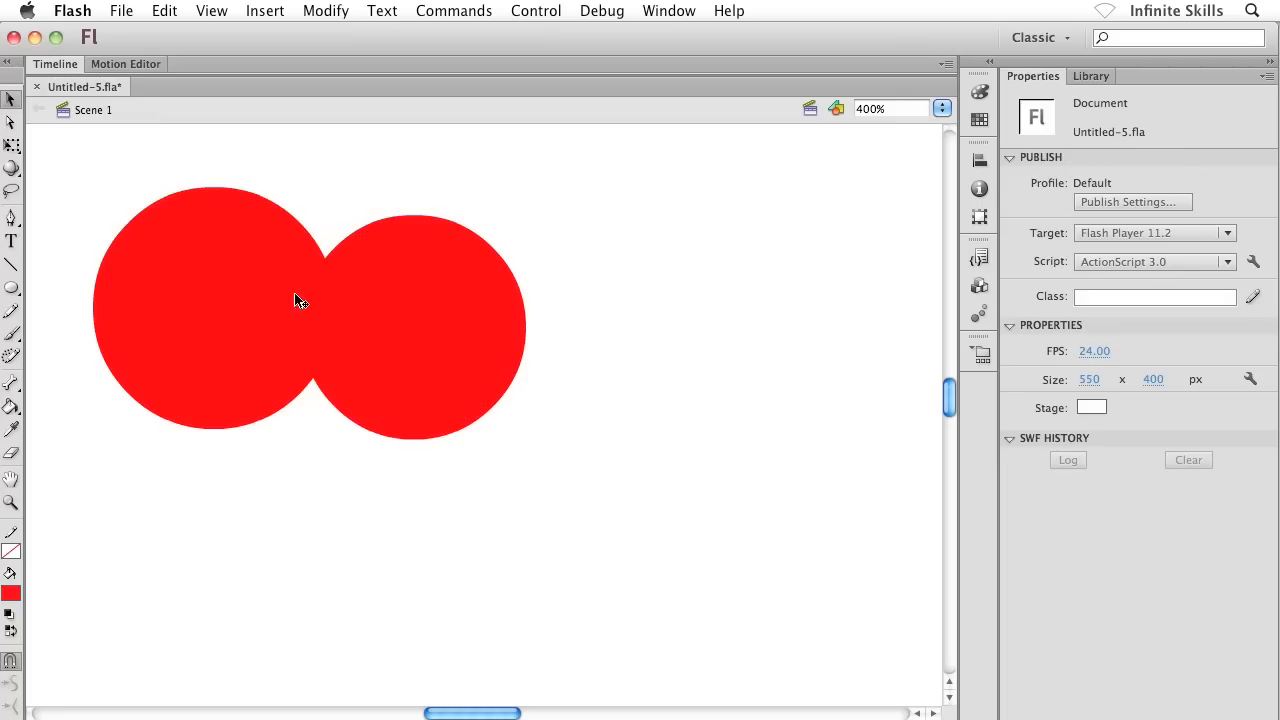
{"action": "left_click", "coordinate": [380, 324]}
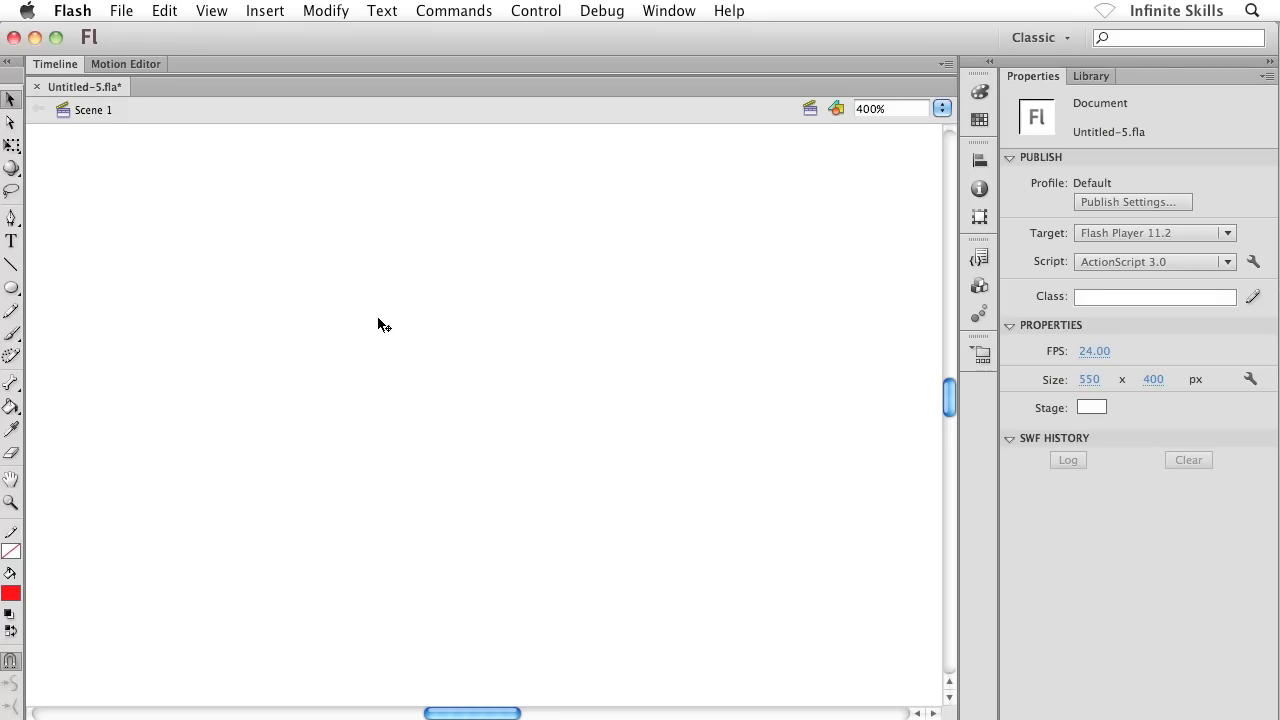
{"action": "mouse_move", "coordinate": [144, 268]}
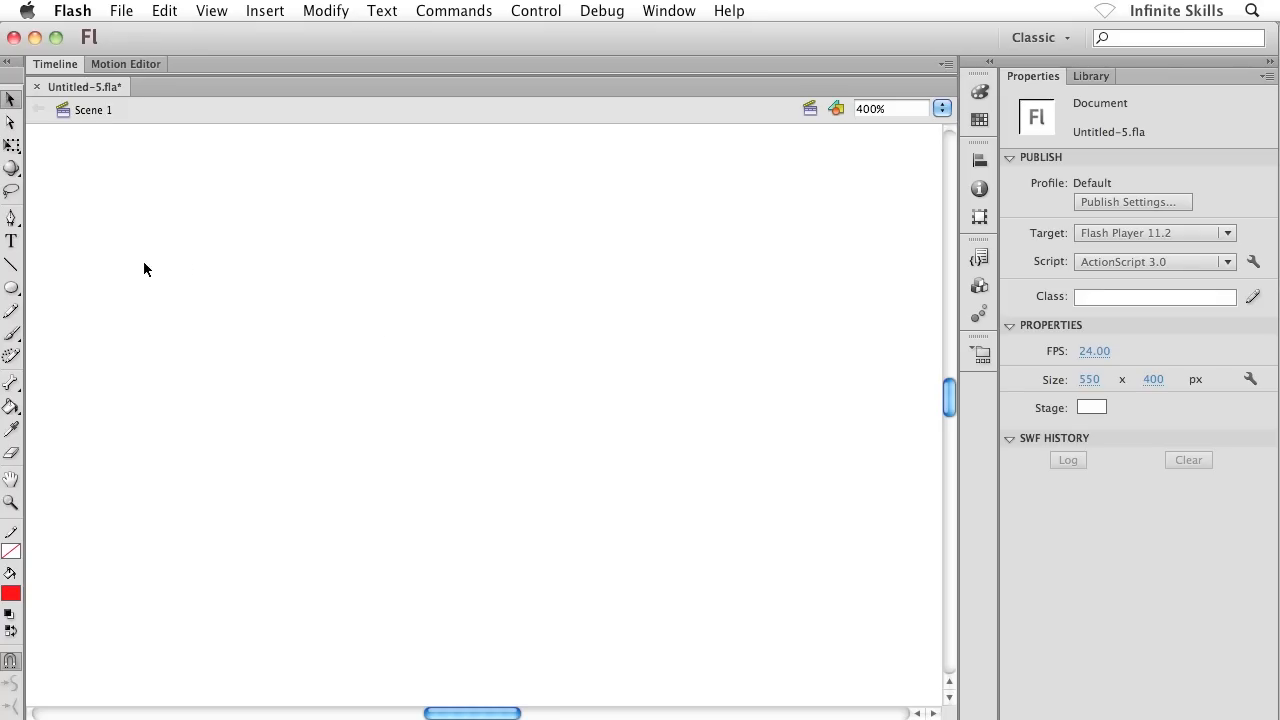
Draw a red circle with a 2.00 black outline using the Oval tool
{"action": "left_click", "coordinate": [12, 288]}
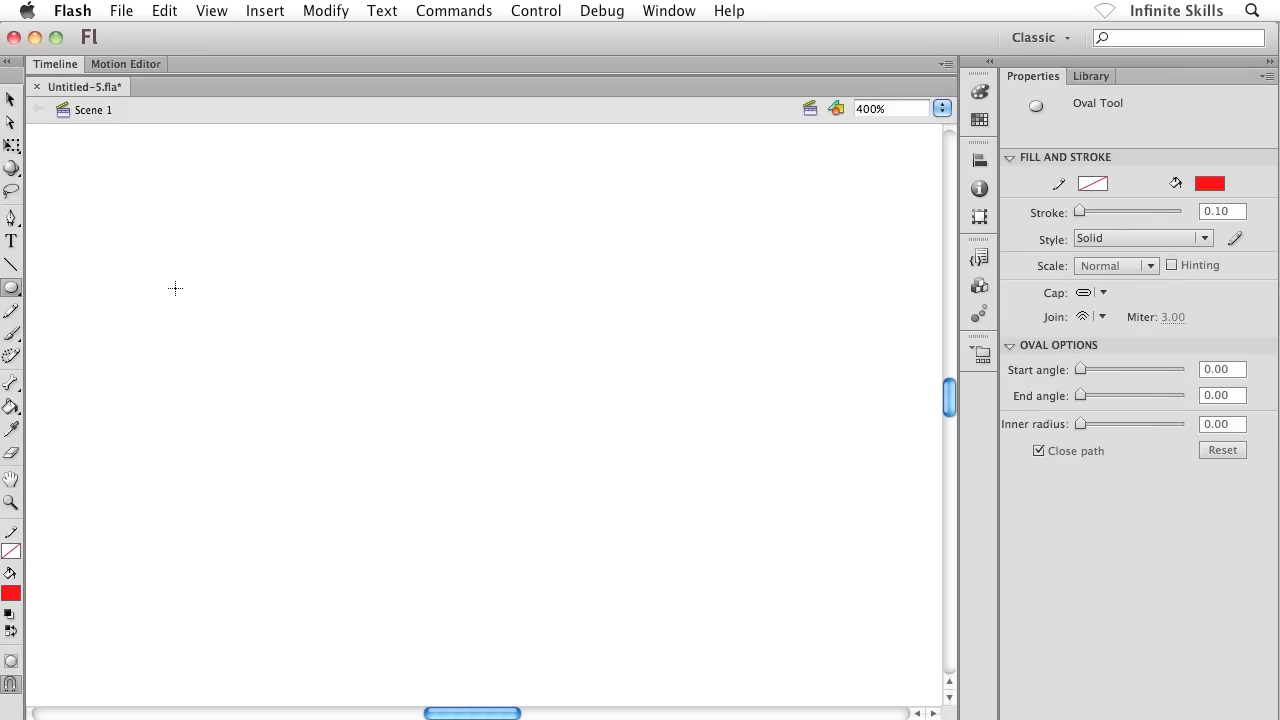
{"action": "mouse_move", "coordinate": [1122, 184]}
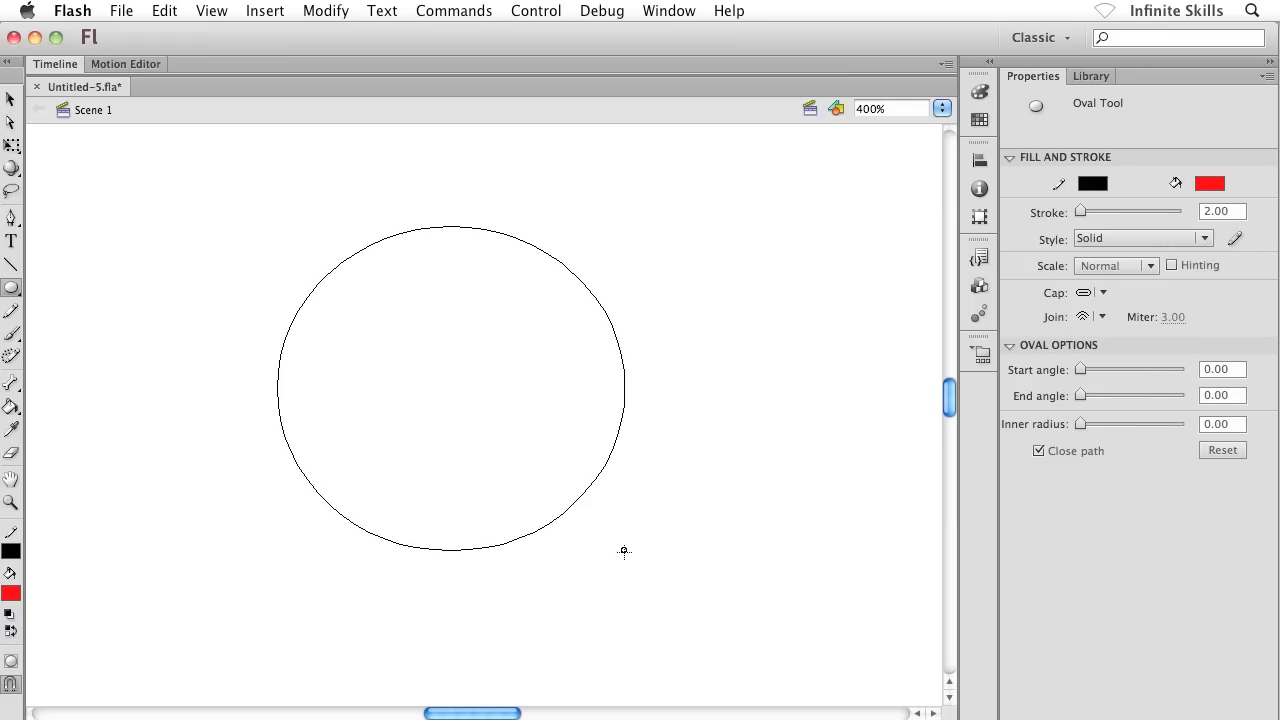
{"action": "left_click", "coordinate": [450, 390]}
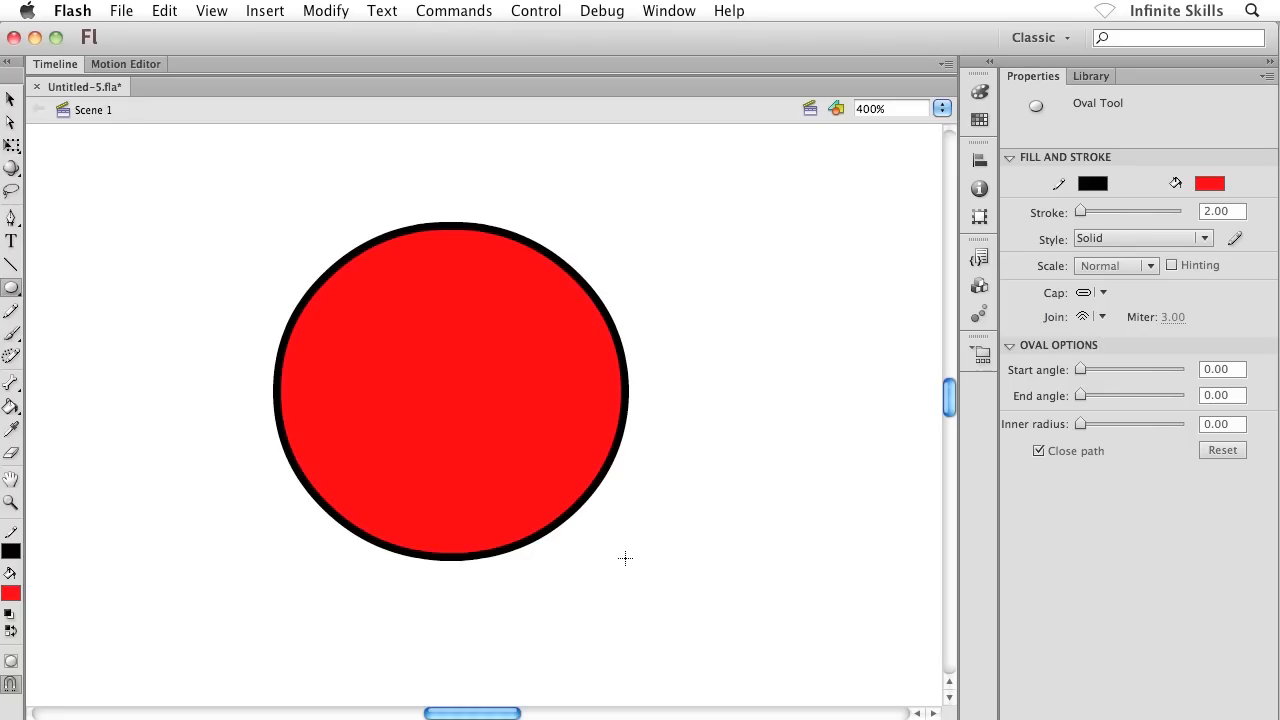
{"action": "left_click", "coordinate": [12, 288]}
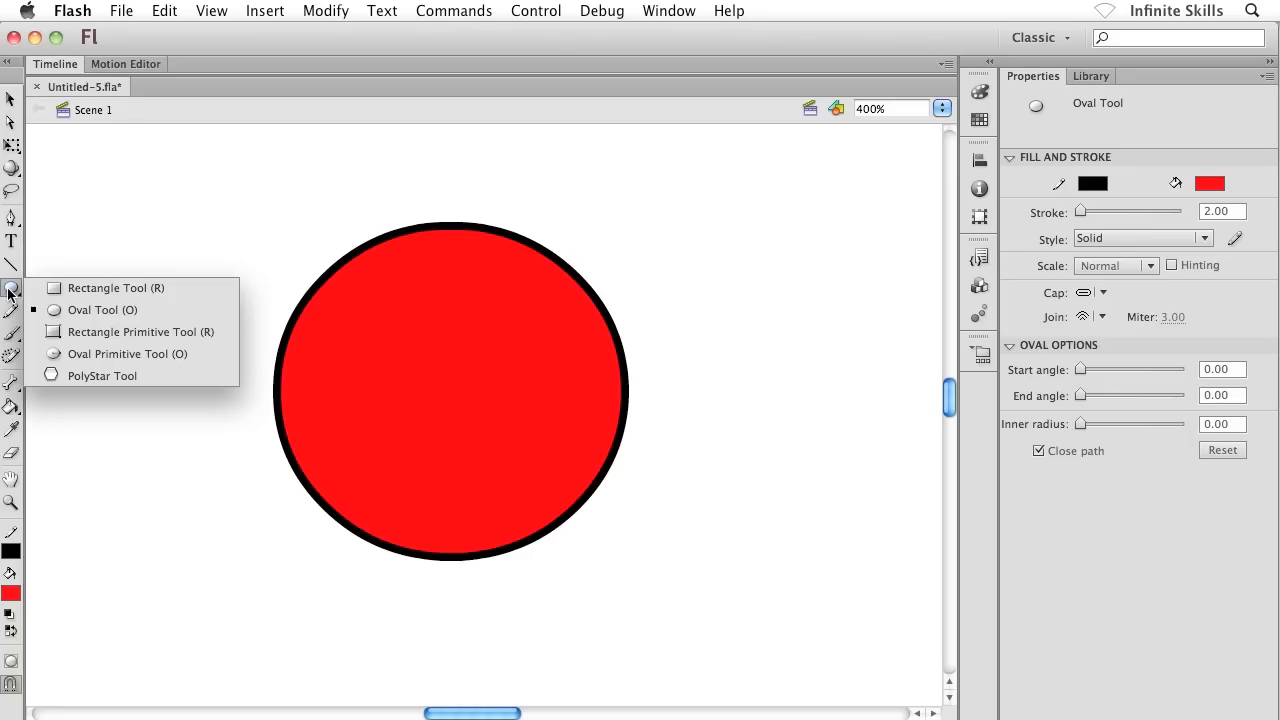
Draw a blue filled rectangle overlapping the circle in merge drawing mode
{"action": "left_click", "coordinate": [116, 288]}
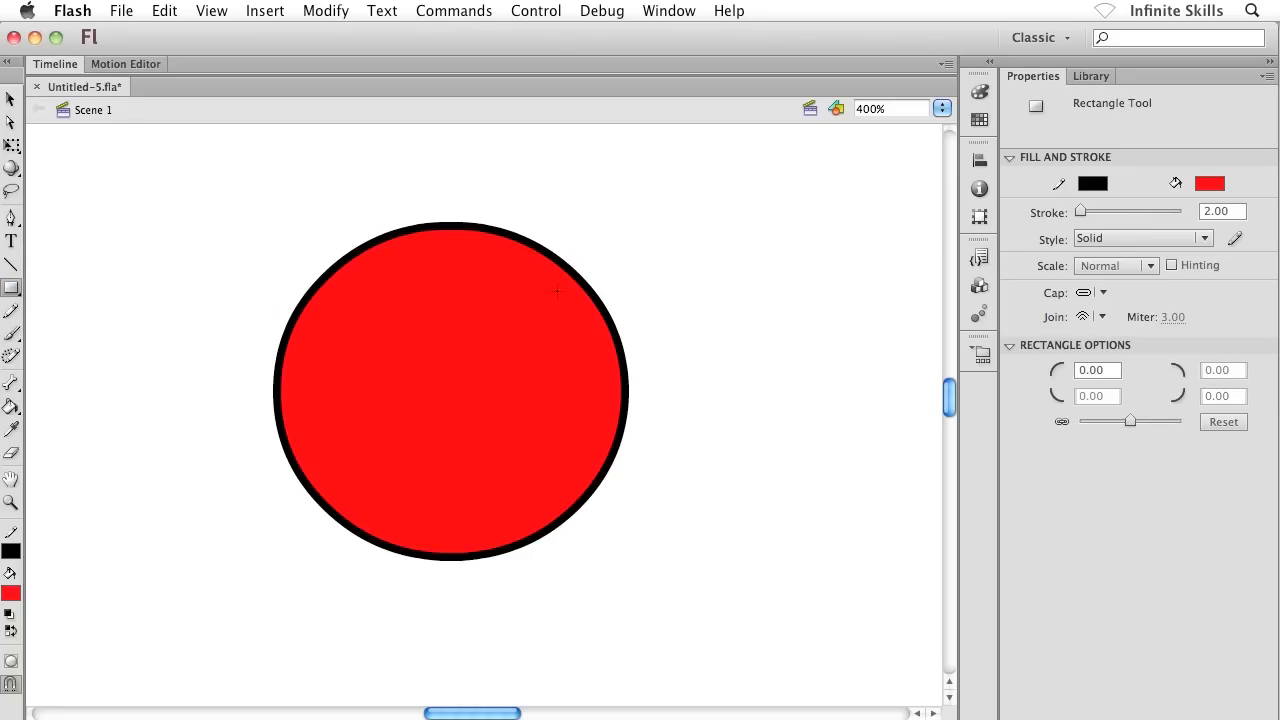
{"action": "left_click", "coordinate": [1208, 184]}
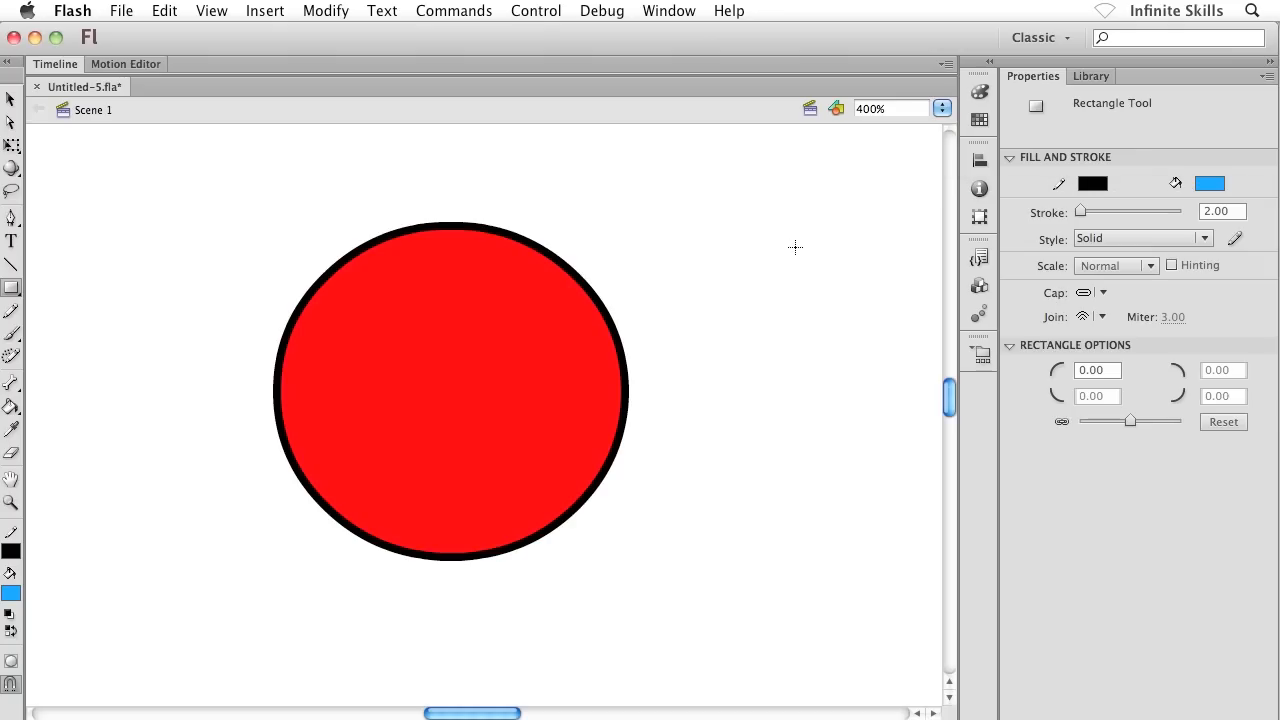
{"action": "left_click_drag", "start_coordinate": [418, 244], "coordinate": [798, 418]}
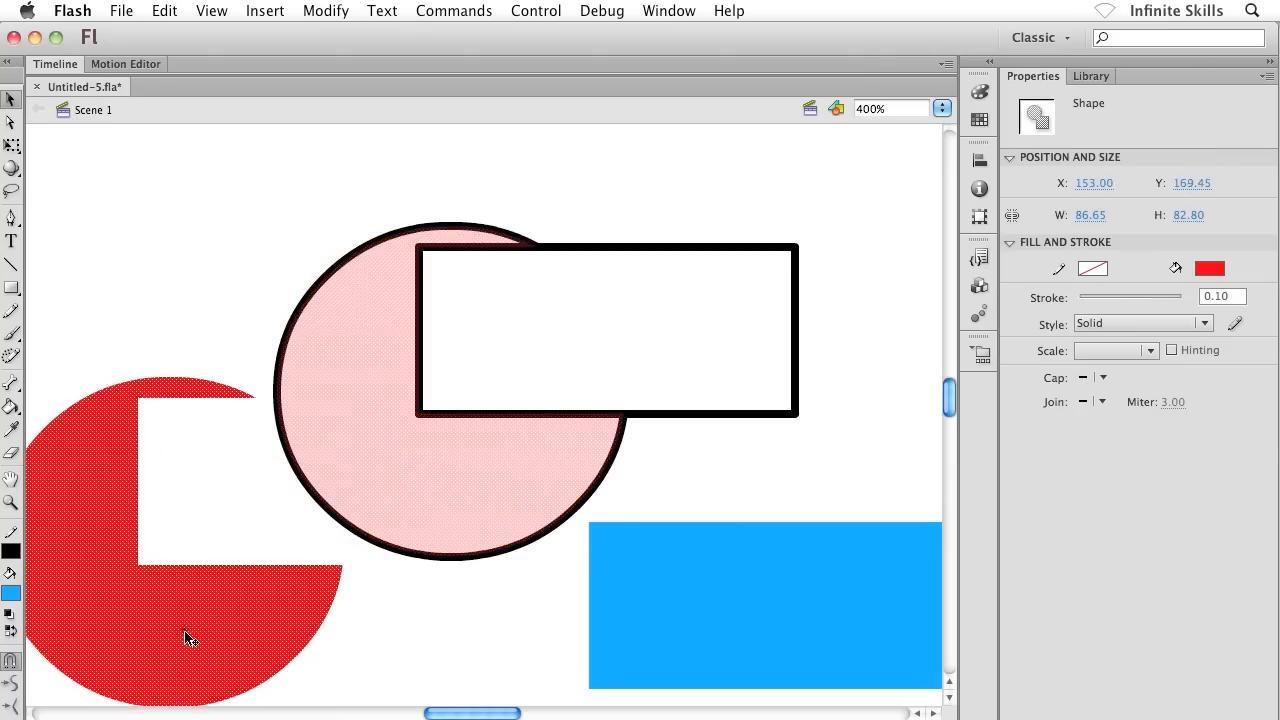
Select the outline fragments created where the circle and rectangle strokes cross
{"action": "left_click", "coordinate": [282, 268]}
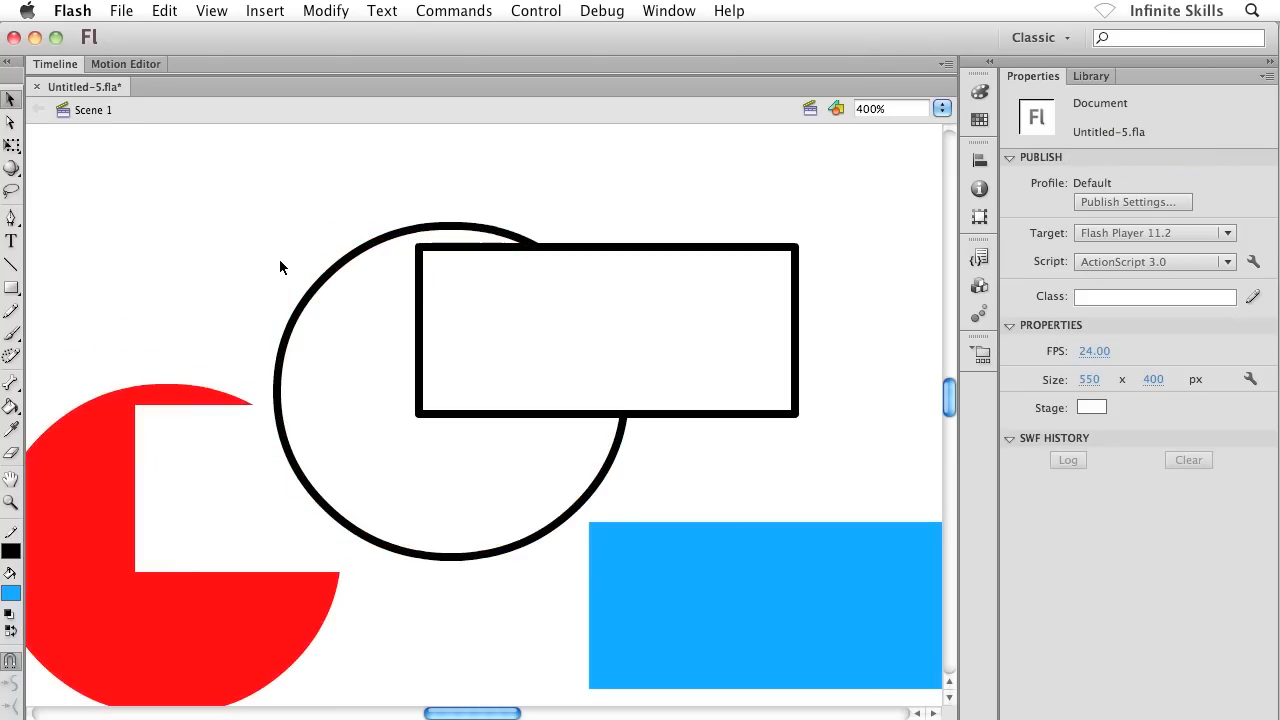
{"action": "mouse_move", "coordinate": [470, 250]}
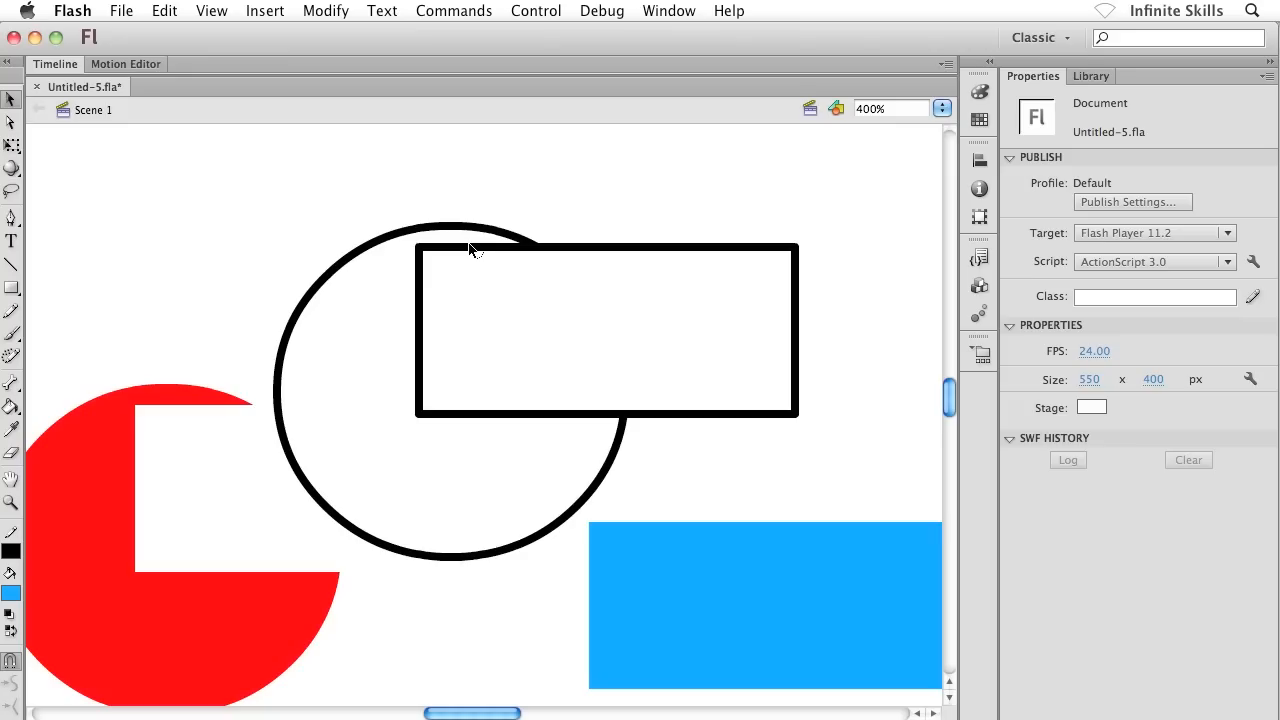
{"action": "left_click", "coordinate": [478, 248]}
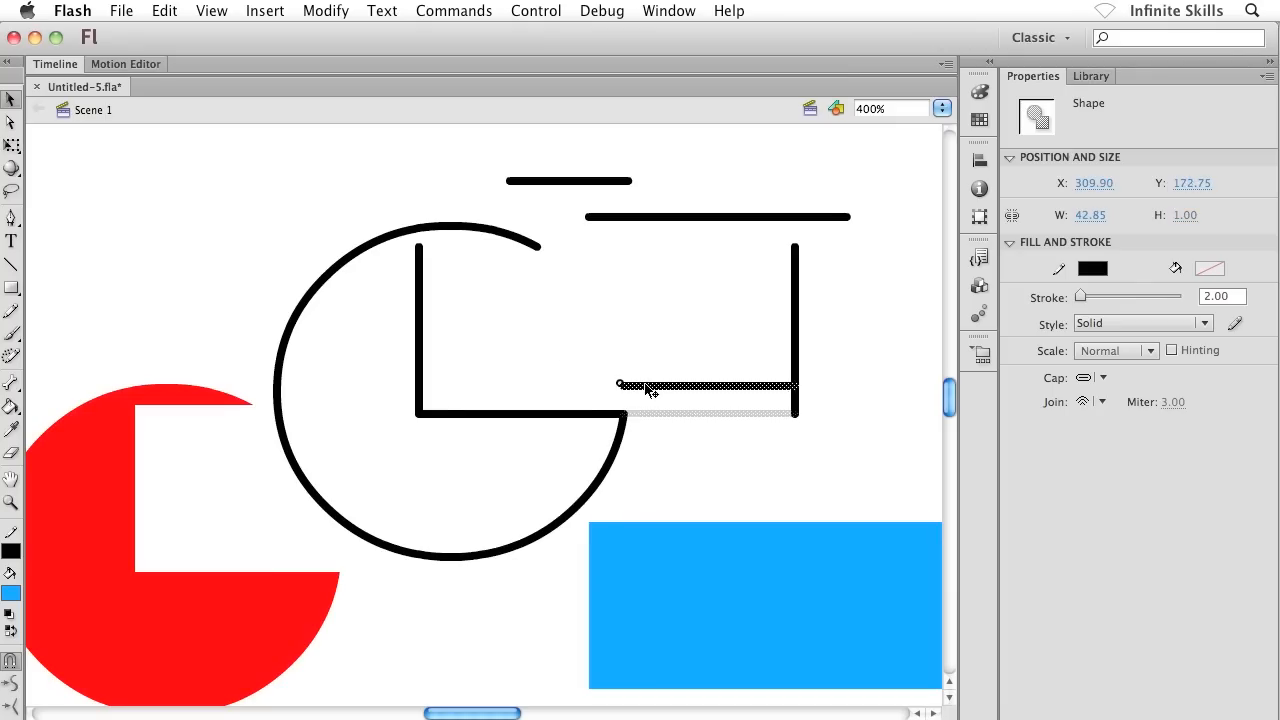
{"action": "left_click", "coordinate": [546, 344]}
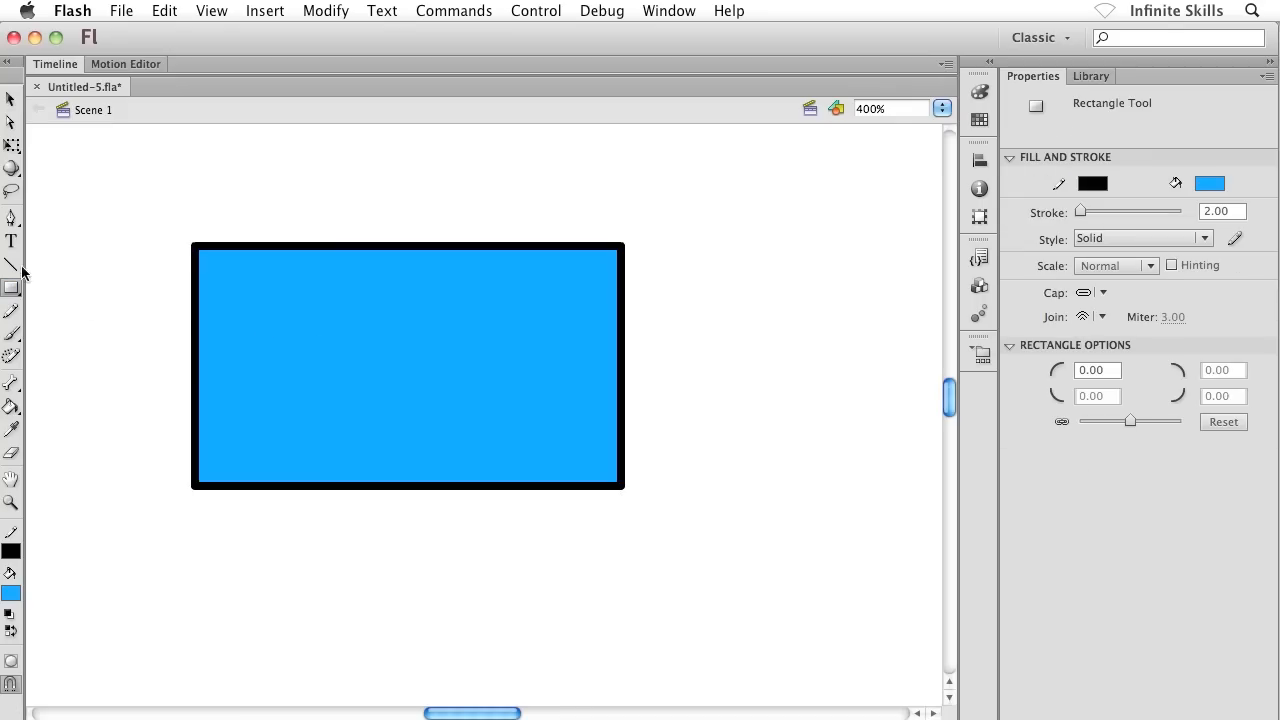
Draw diagonal black lines across the blue rectangle with the Line tool
{"action": "left_click", "coordinate": [12, 264]}
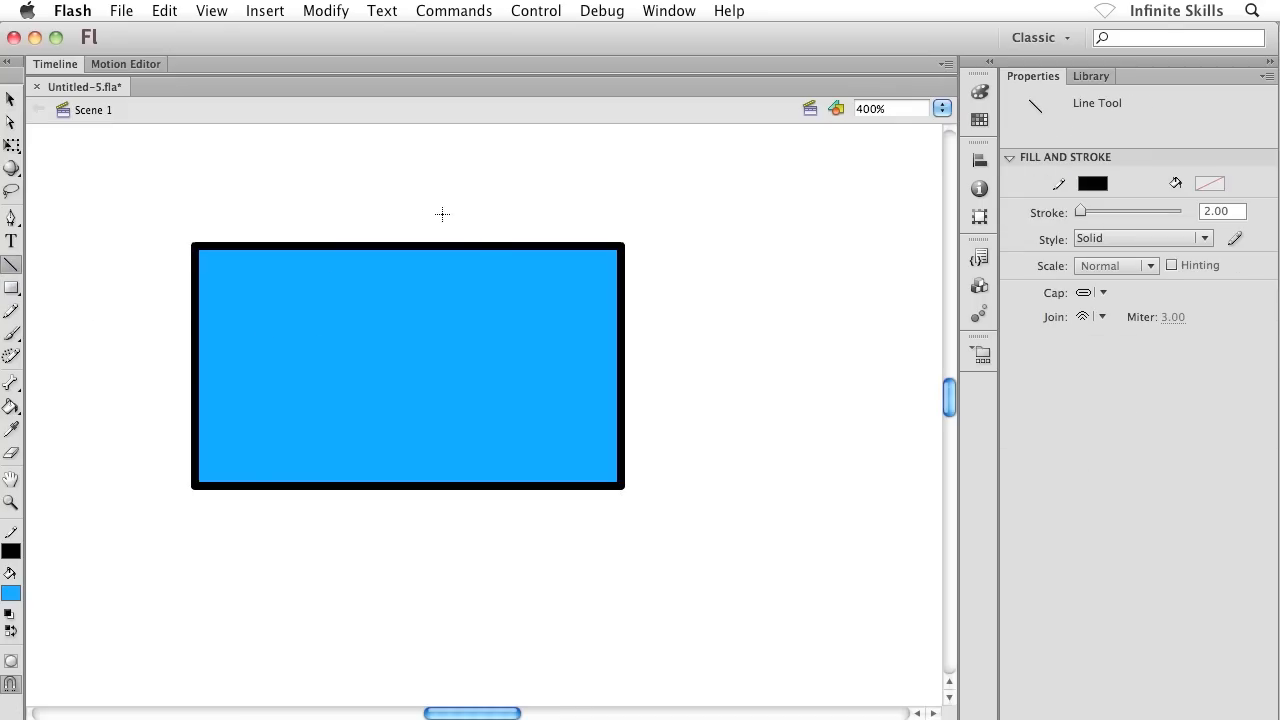
{"action": "left_click_drag", "start_coordinate": [436, 210], "coordinate": [716, 376]}
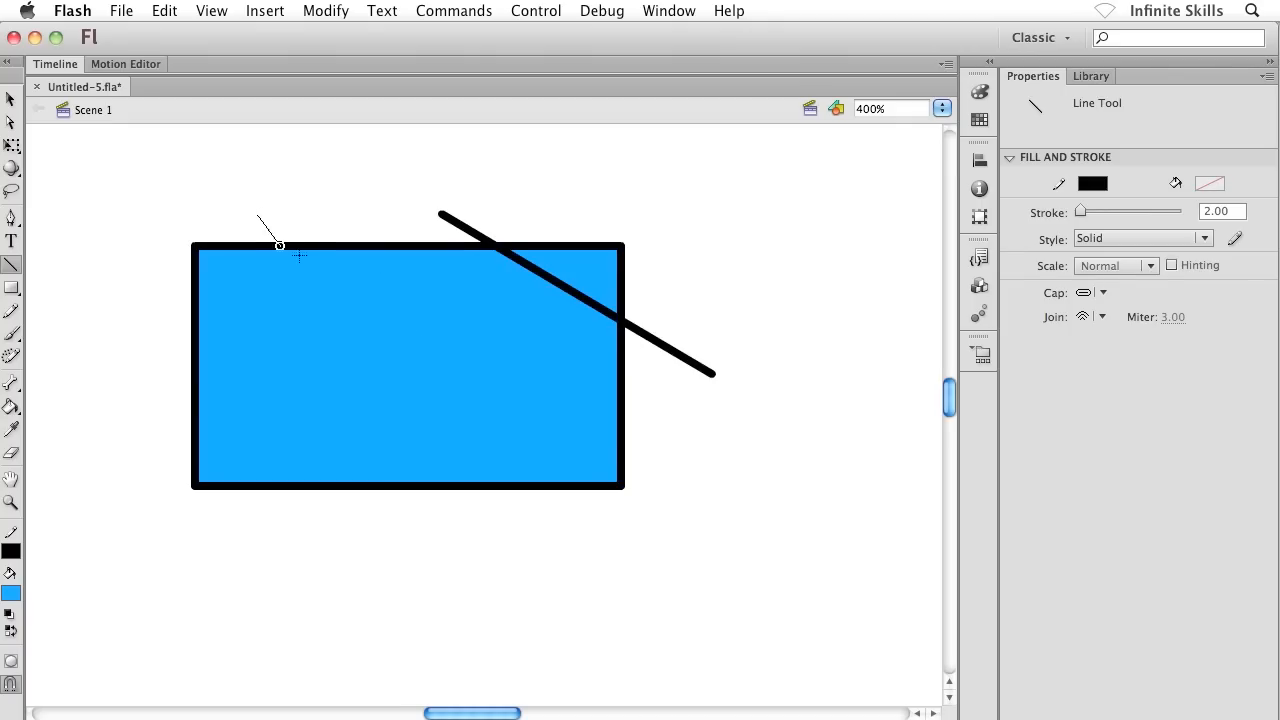
{"action": "left_click_drag", "start_coordinate": [256, 212], "coordinate": [692, 480]}
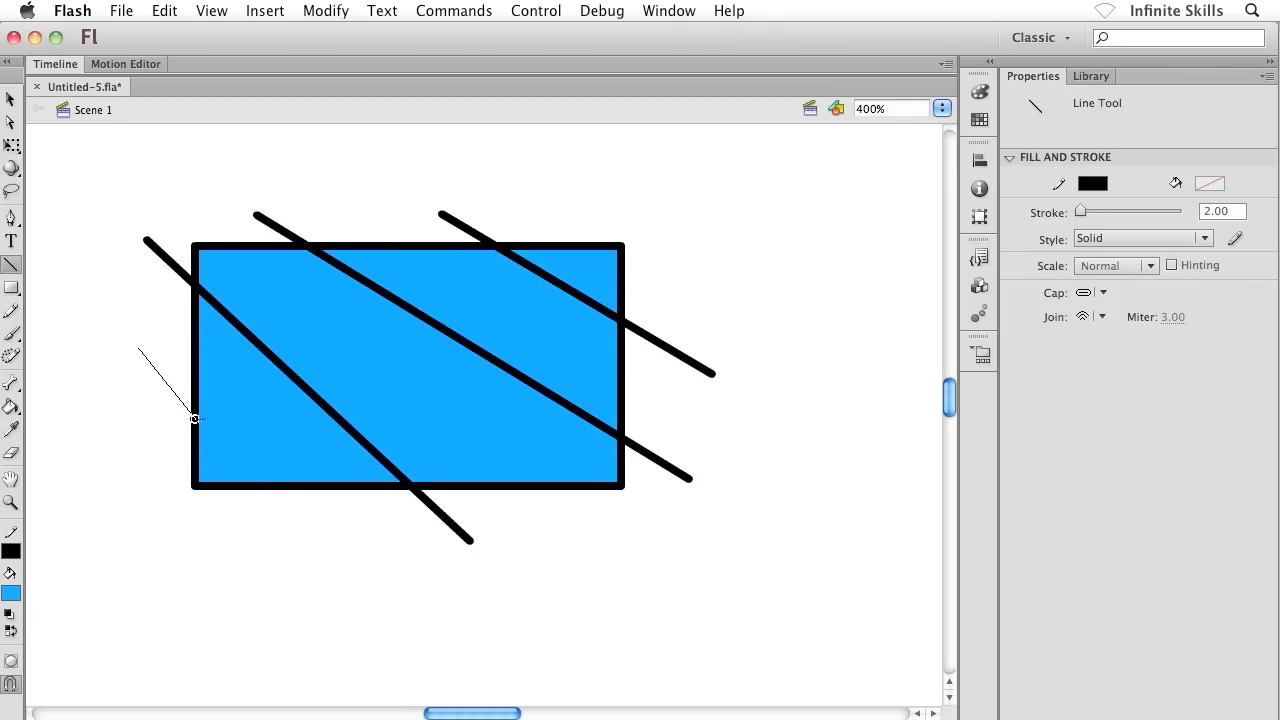
{"action": "left_click", "coordinate": [14, 100]}
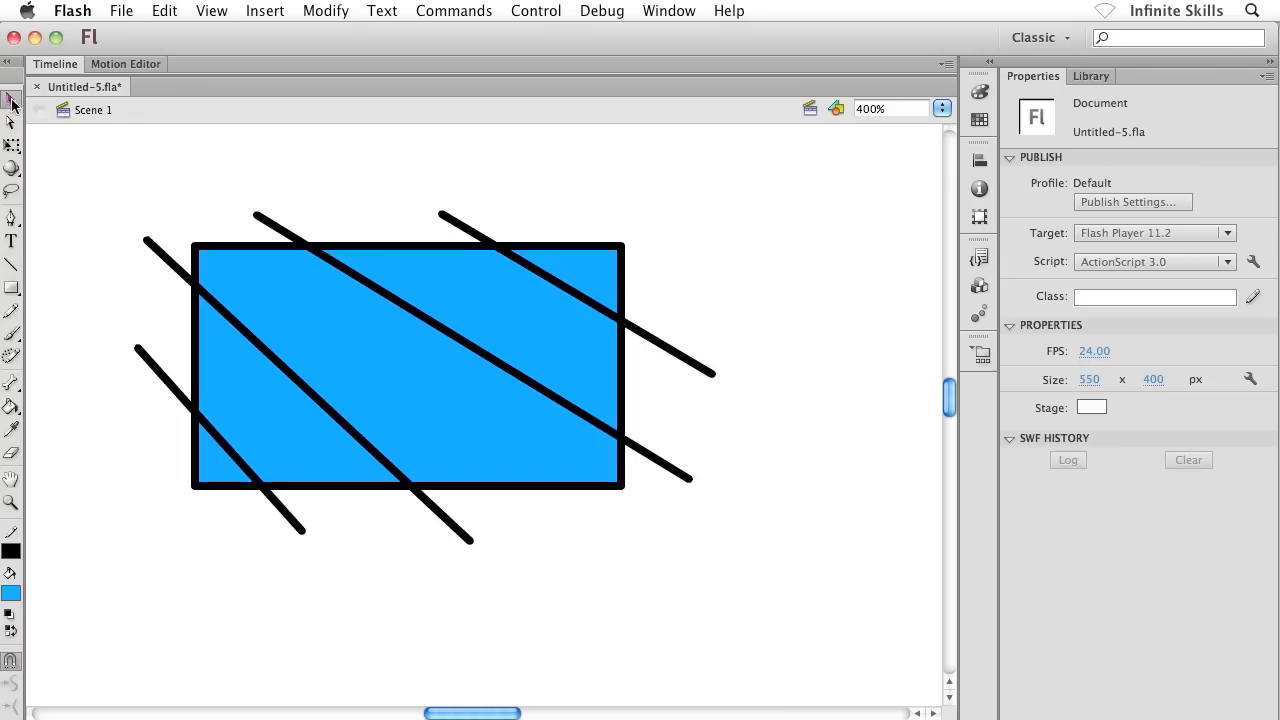
Select a sliced fill piece and drag an outline fragment loose from the rectangle
{"action": "left_click", "coordinate": [784, 446]}
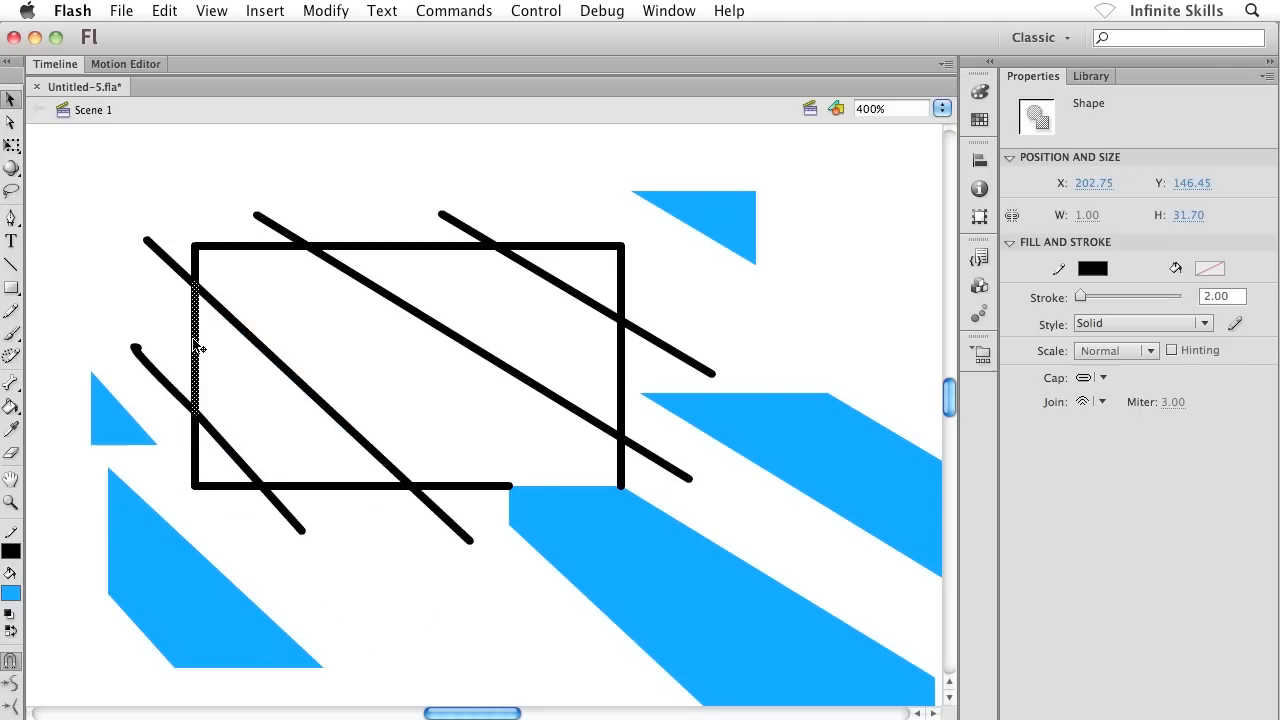
{"action": "left_click_drag", "start_coordinate": [196, 344], "coordinate": [210, 256]}
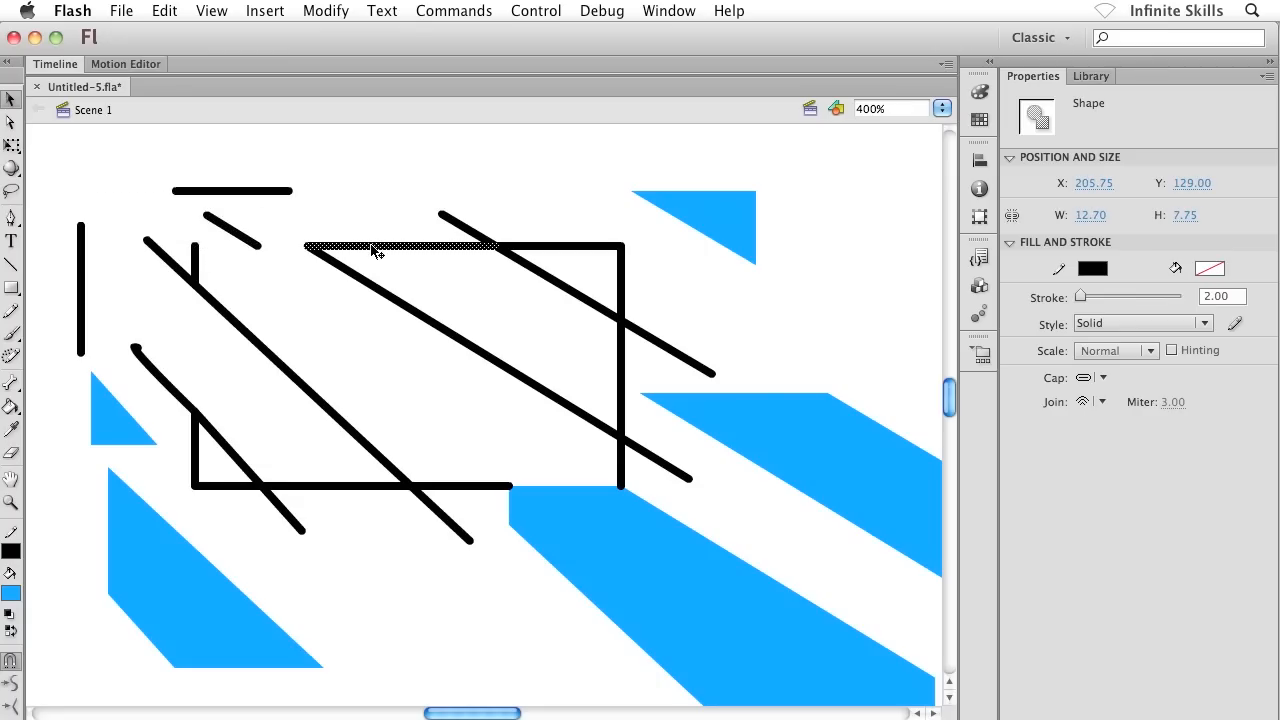
{"action": "left_click", "coordinate": [376, 244]}
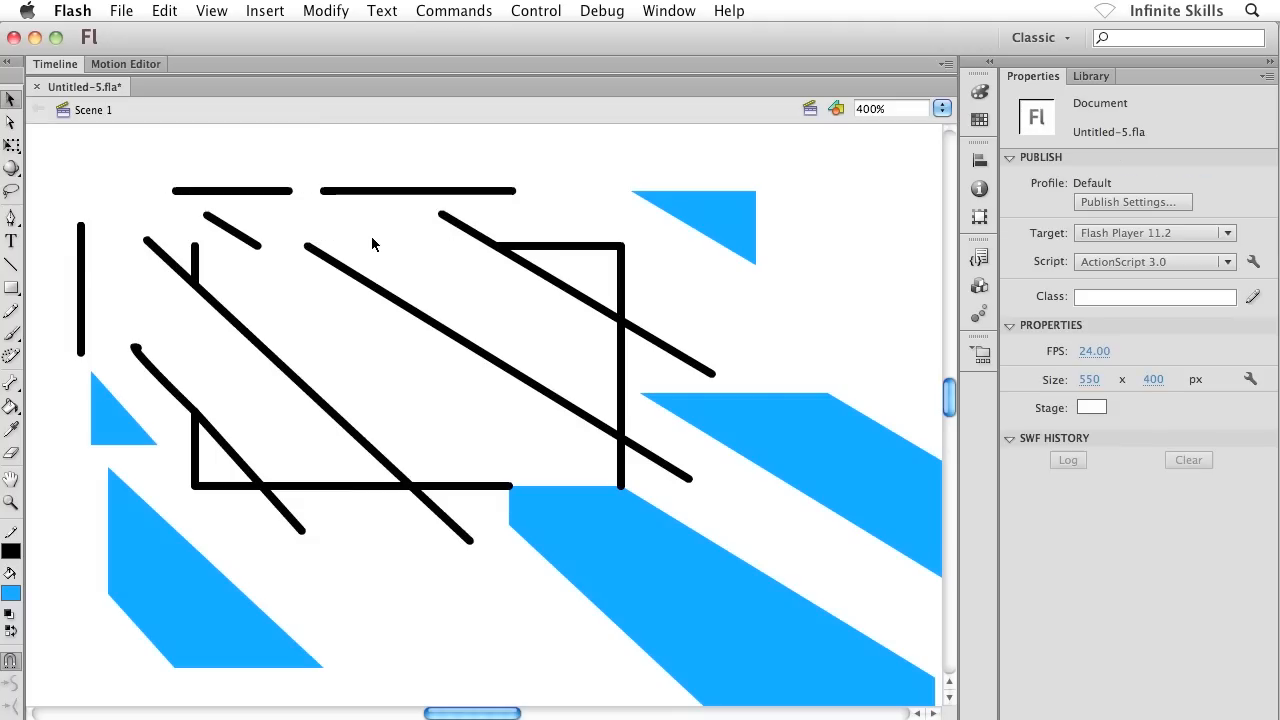